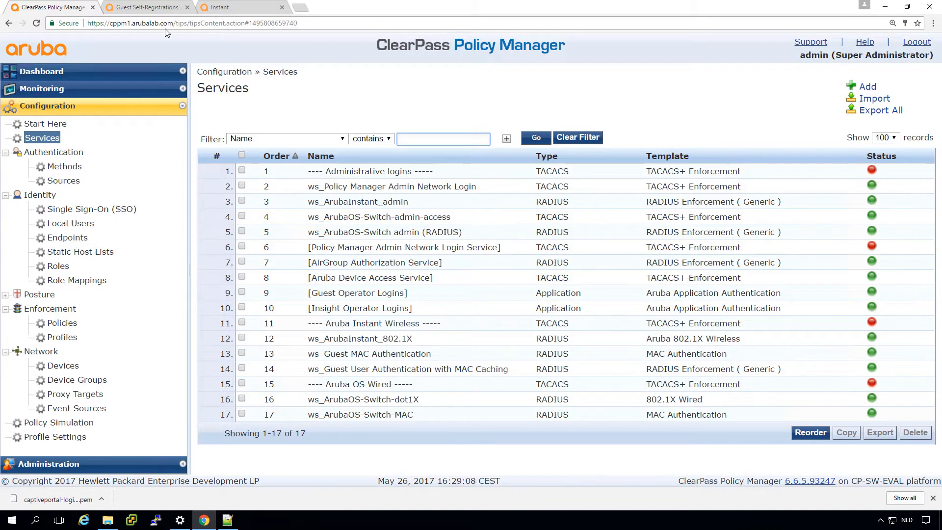
- Select the Workshop Guest Self Registration page in ClearPass Guest, then show the Instant dashboard
click(144, 7)
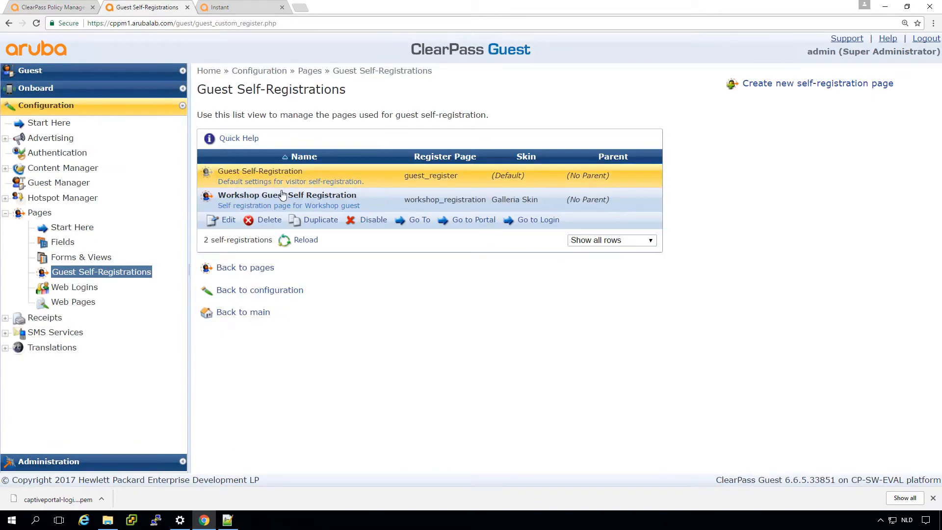
click(287, 195)
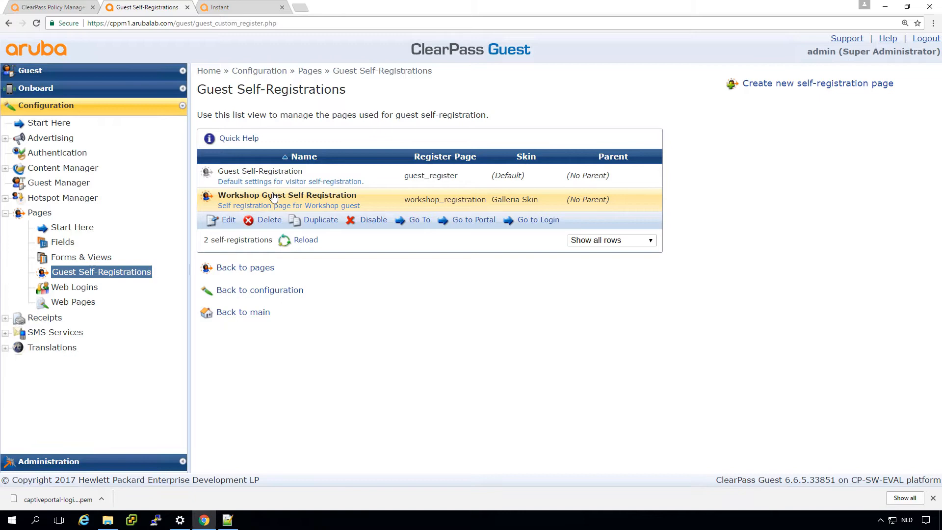
click(240, 7)
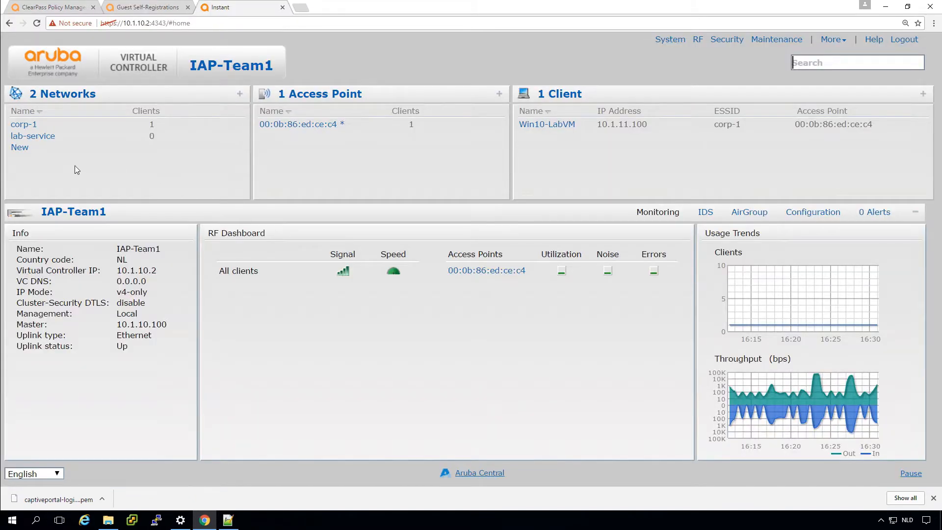
mouse_move(20, 147)
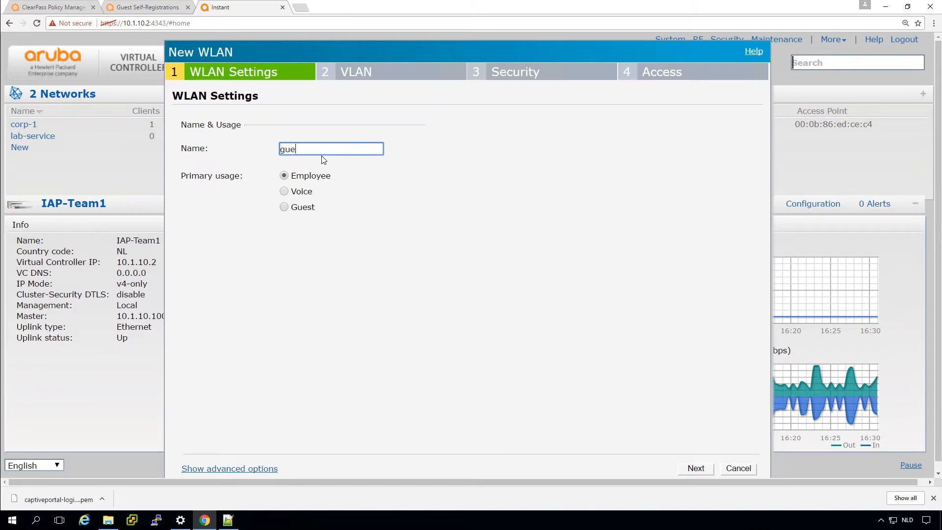
- Start a new WLAN named guest-1 with primary usage Guest and continue to VLAN settings
text(st-1)
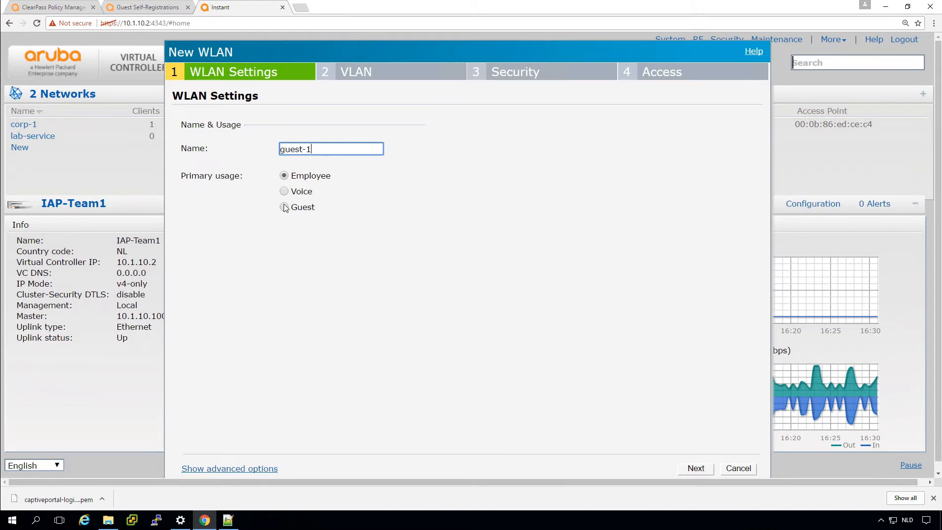
click(283, 207)
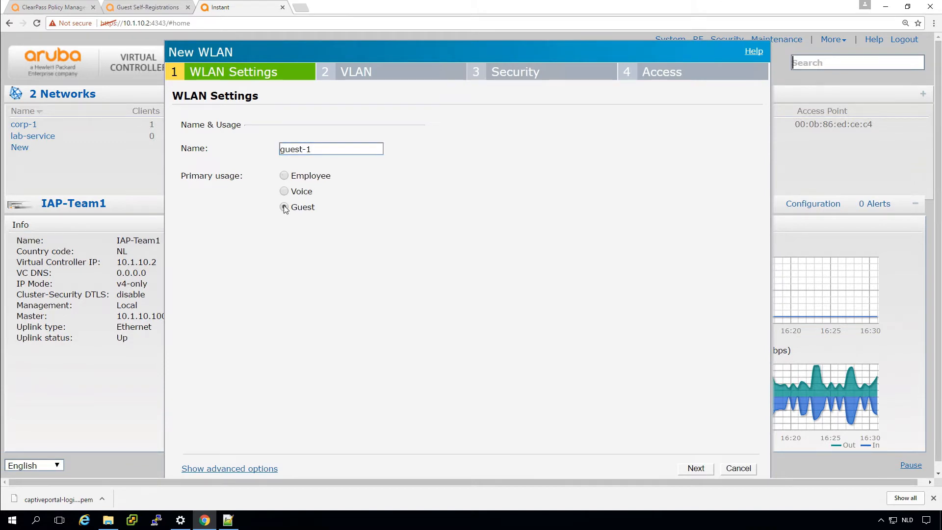
click(283, 207)
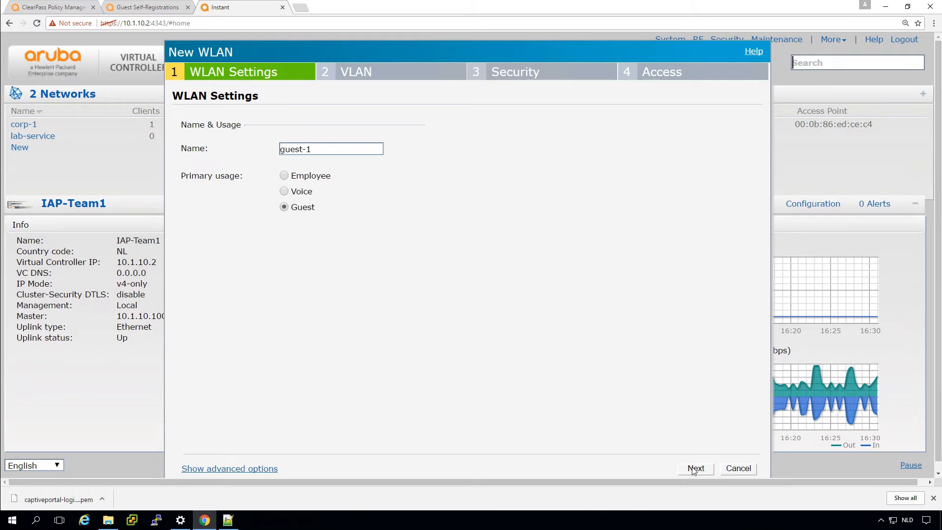
click(696, 468)
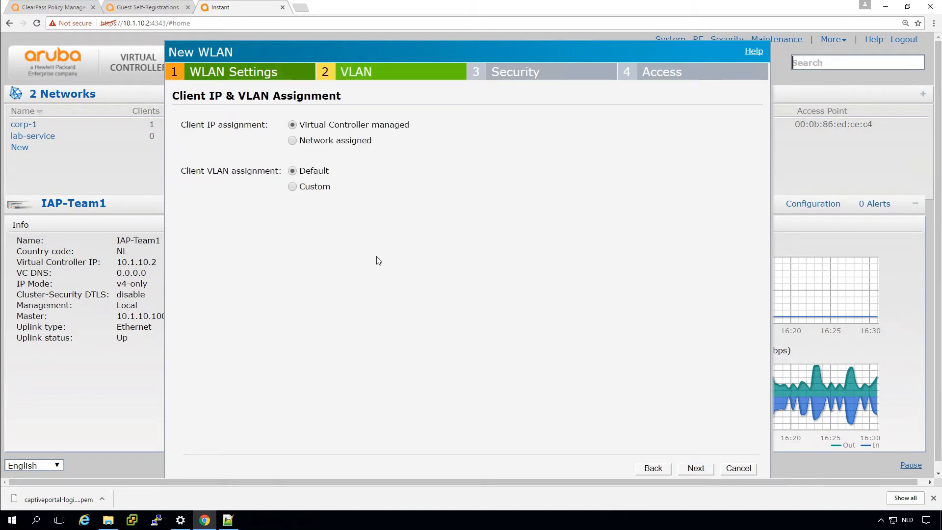
mouse_move(270, 203)
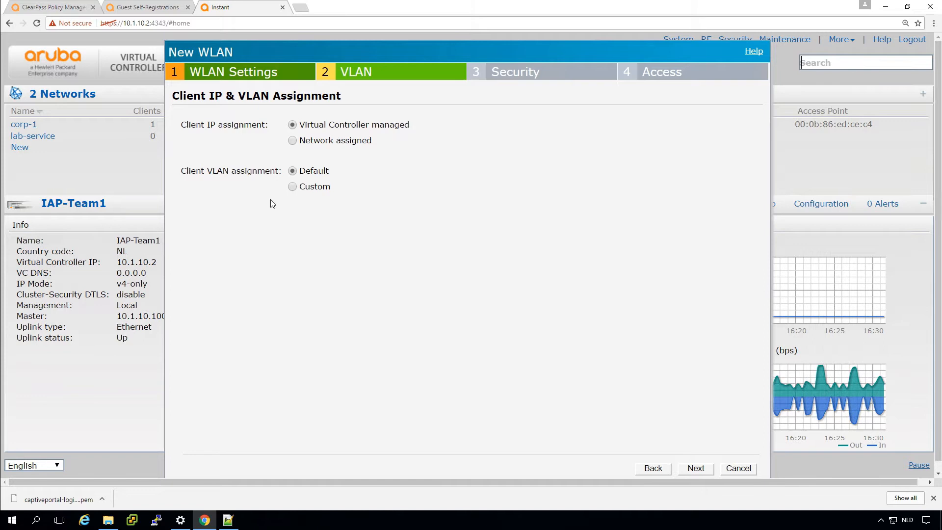
mouse_move(284, 146)
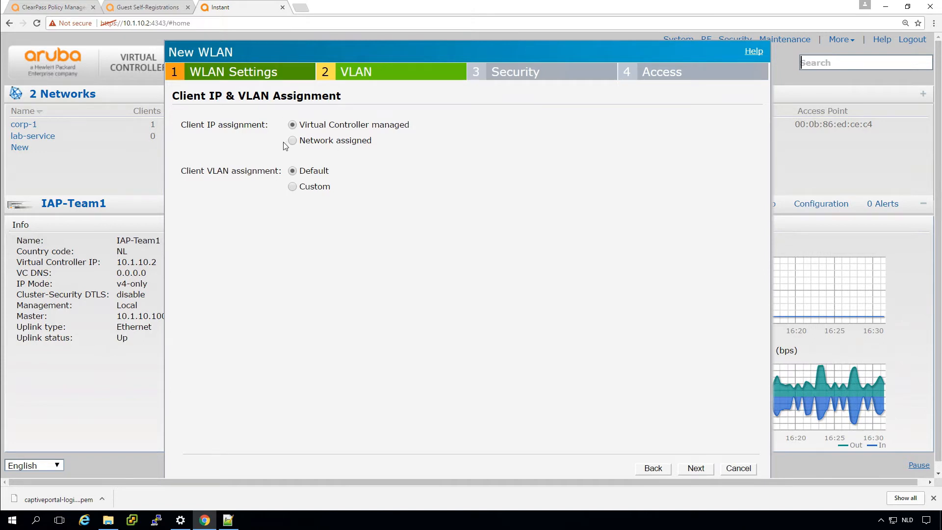
- Use network-assigned client IPs on static VLAN 13 and continue to security settings
click(293, 140)
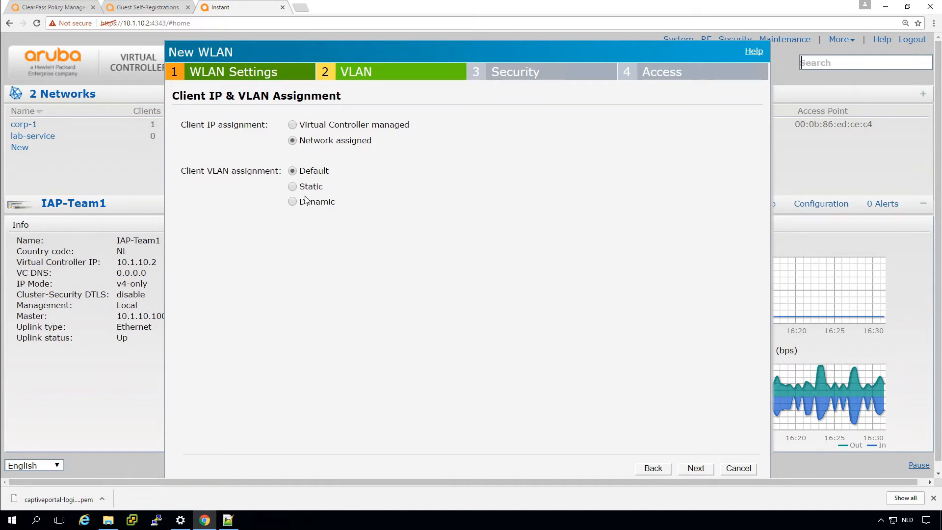
mouse_move(227, 161)
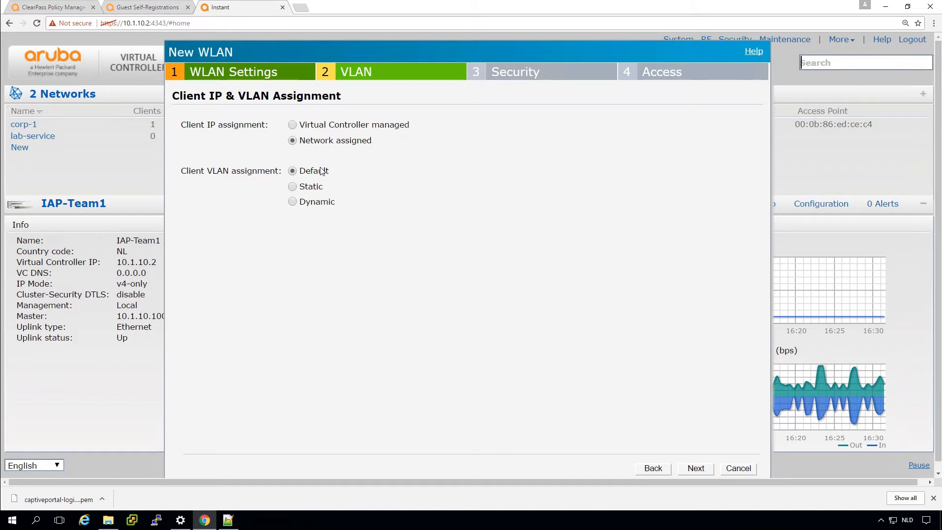
mouse_move(312, 175)
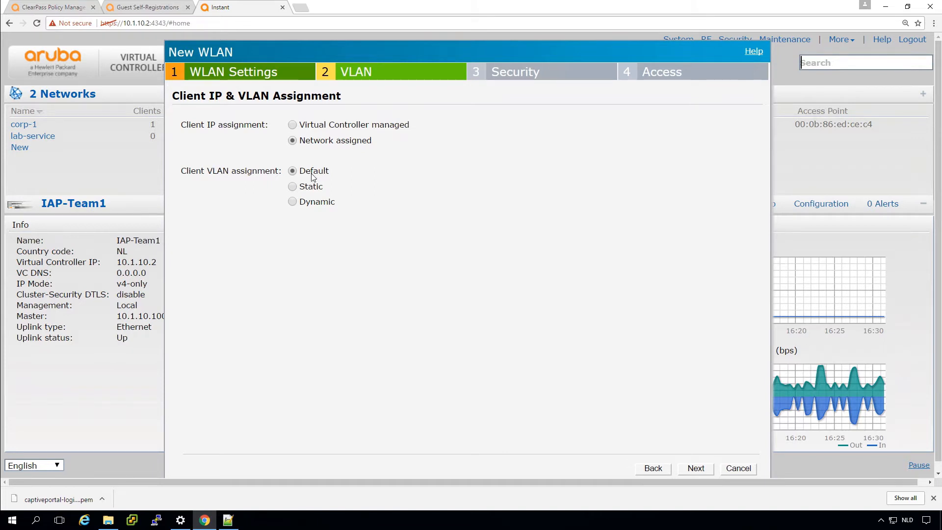
click(293, 186)
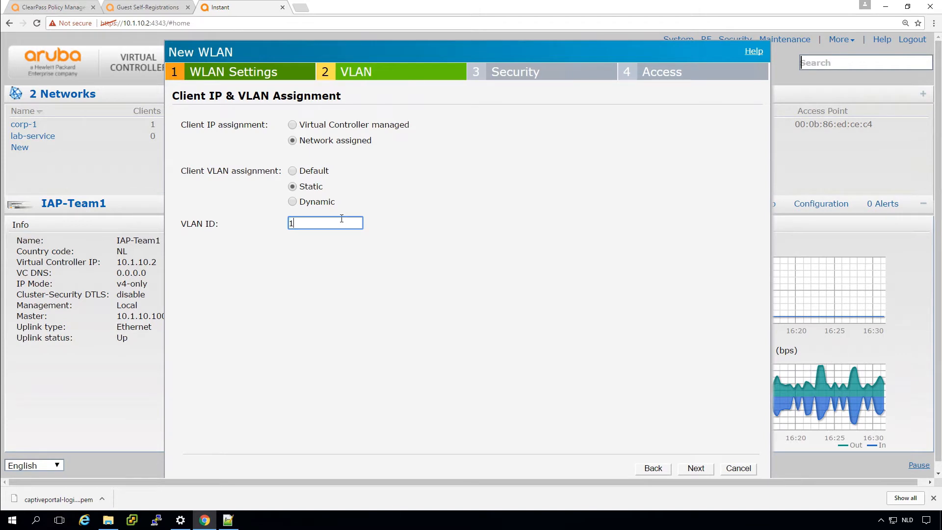
text(3)
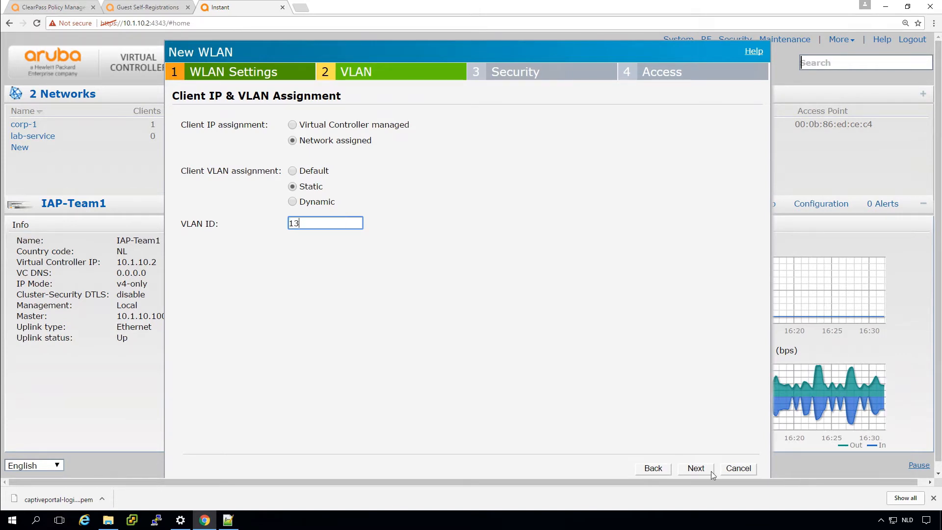
click(695, 467)
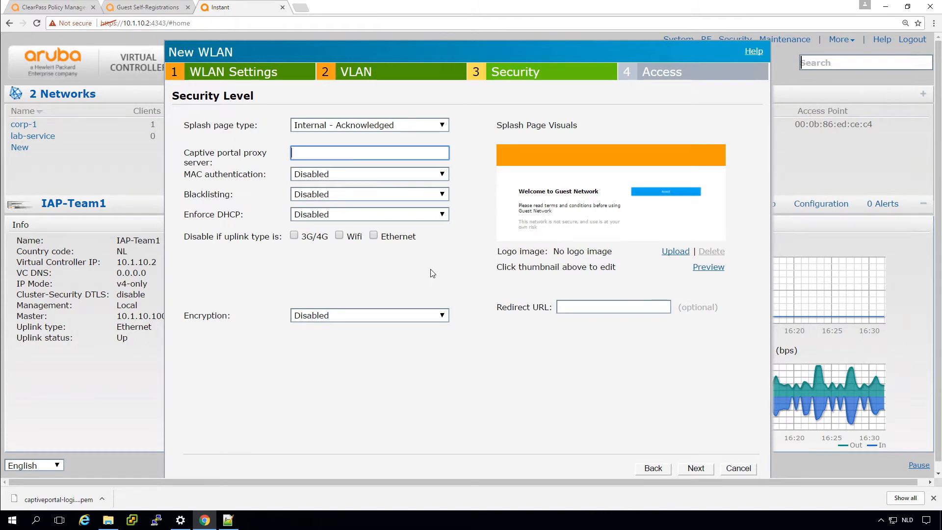
mouse_move(360, 131)
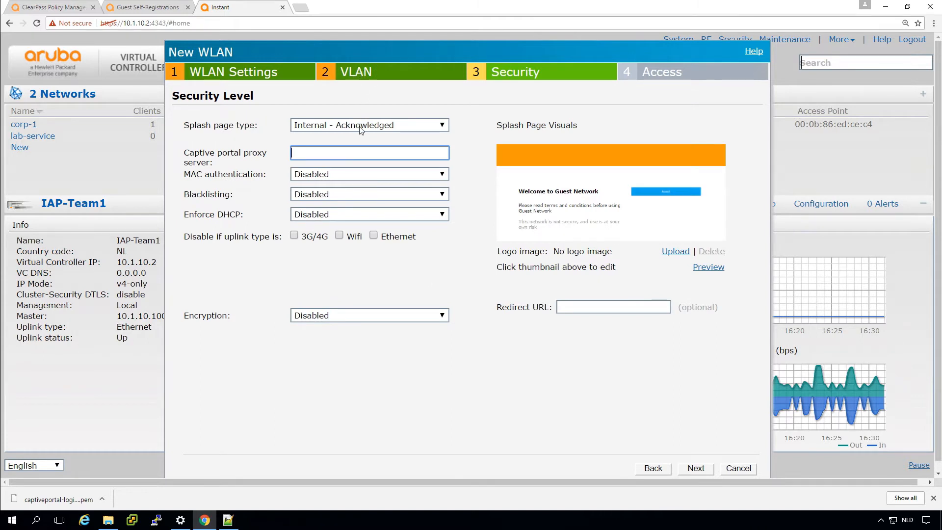
- Set an External splash page with a new RADIUS Authentication captive portal profile named Clearpass-guest-register
click(369, 124)
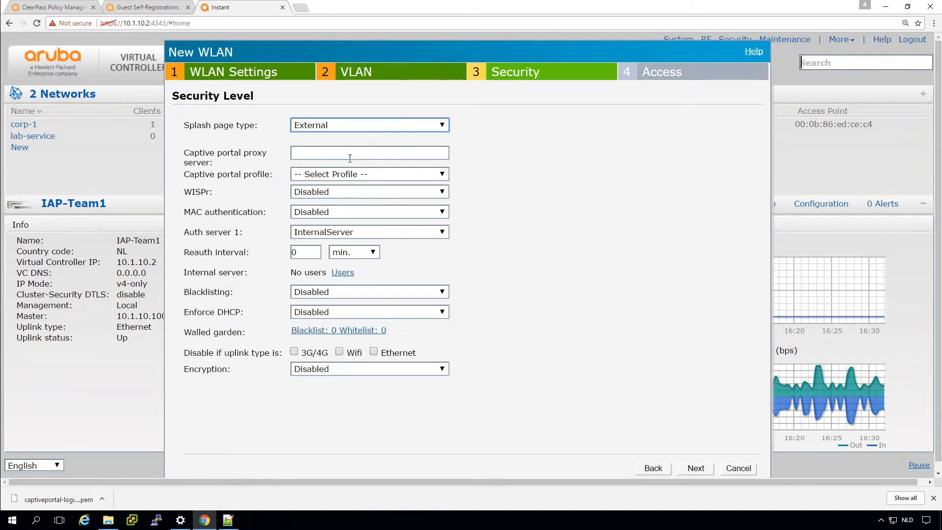
mouse_move(270, 162)
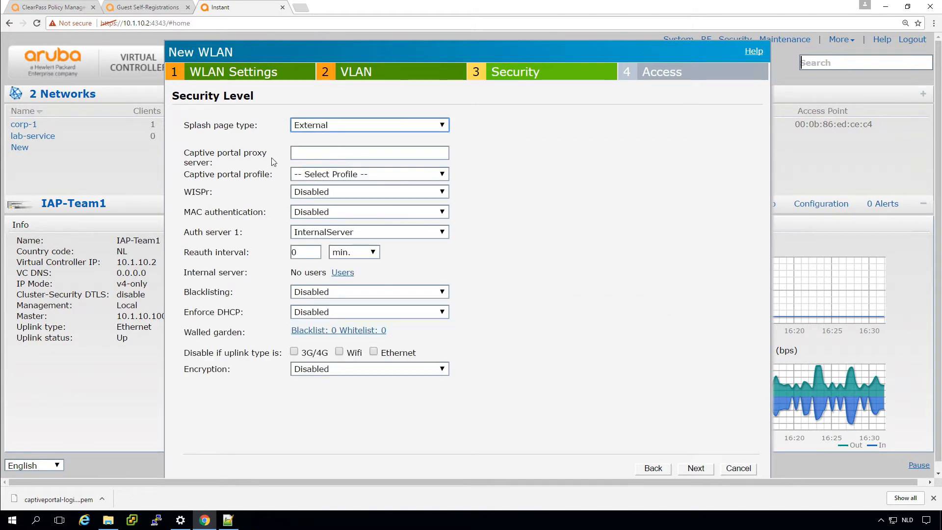
mouse_move(357, 178)
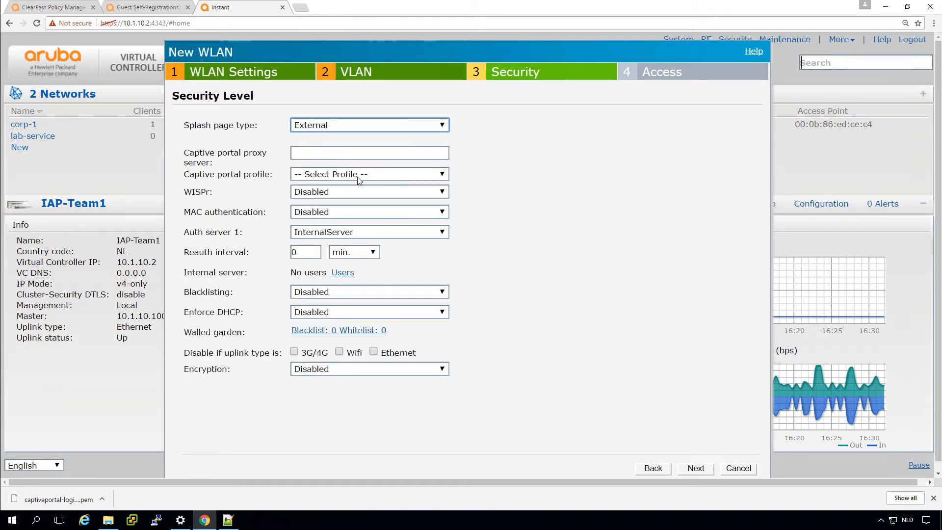
click(369, 174)
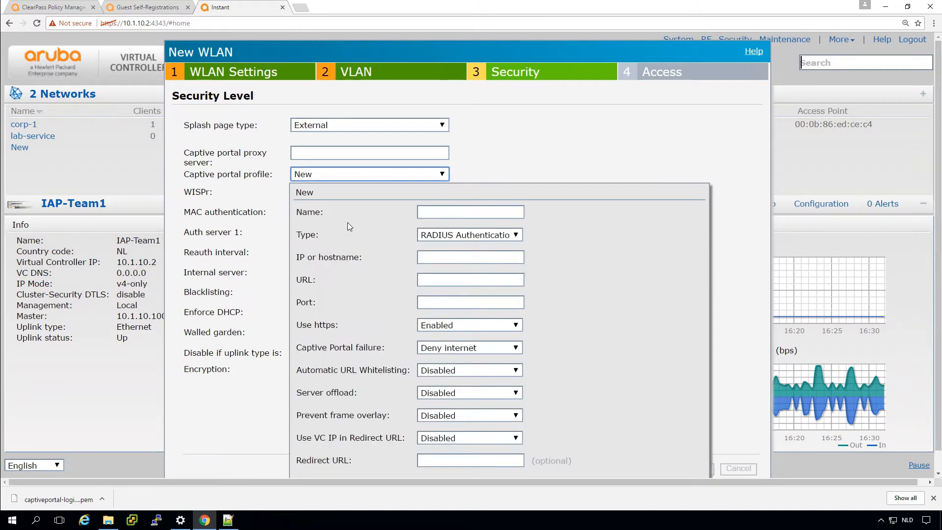
click(470, 212)
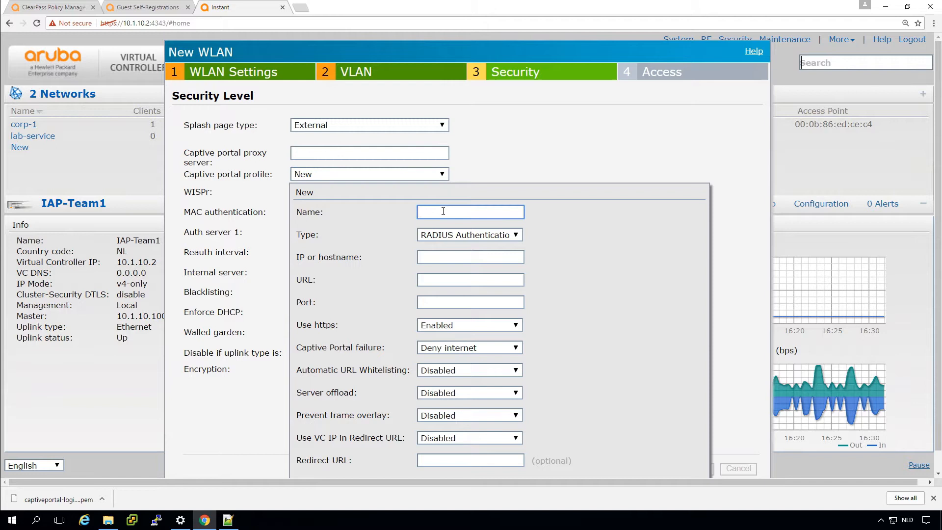
text(Cle)
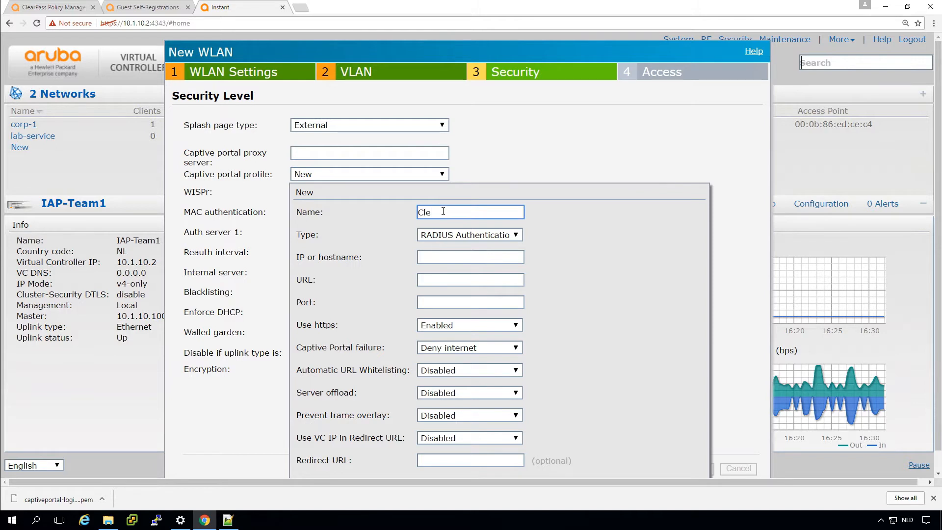
text(arpass-gue)
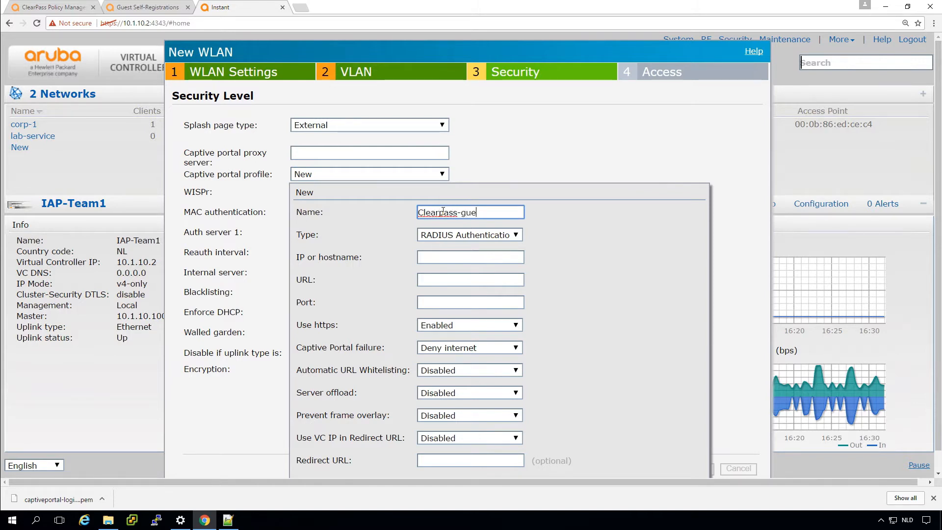
text(st-register)
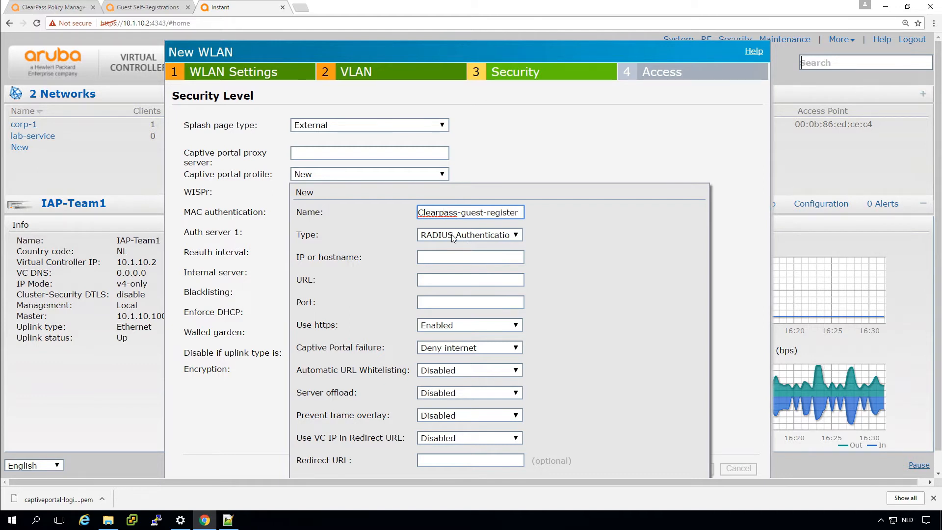
click(468, 234)
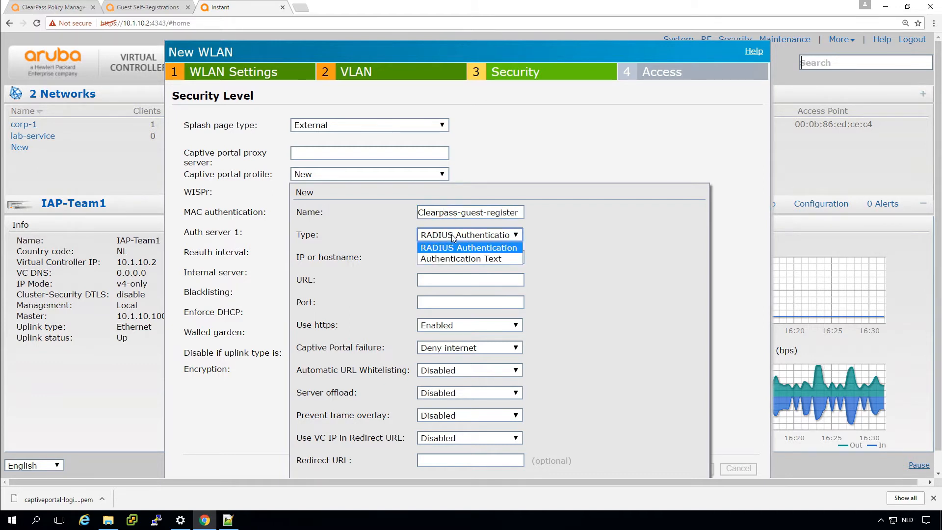
click(469, 247)
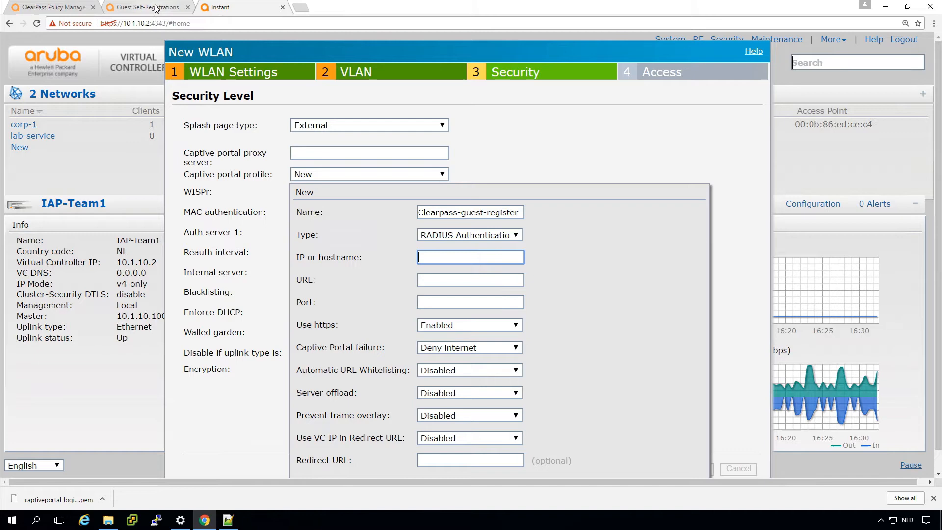
click(144, 7)
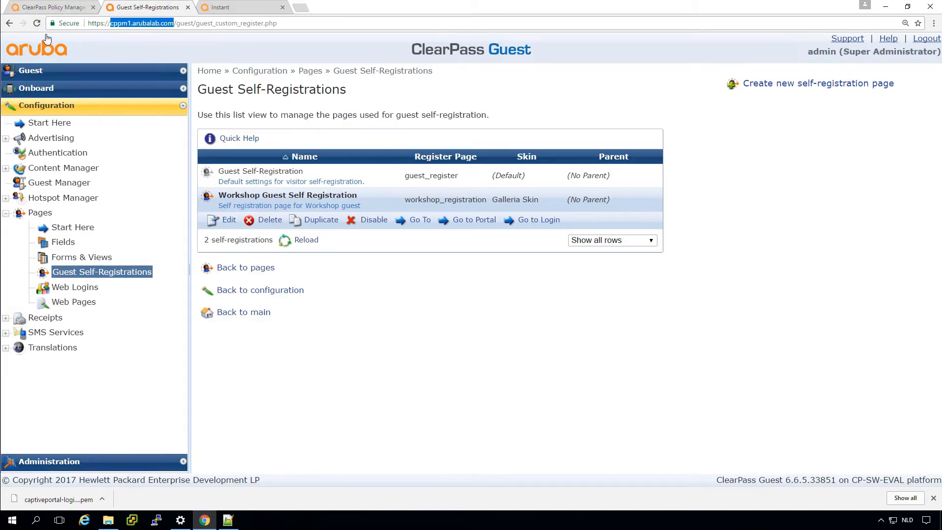
mouse_move(119, 28)
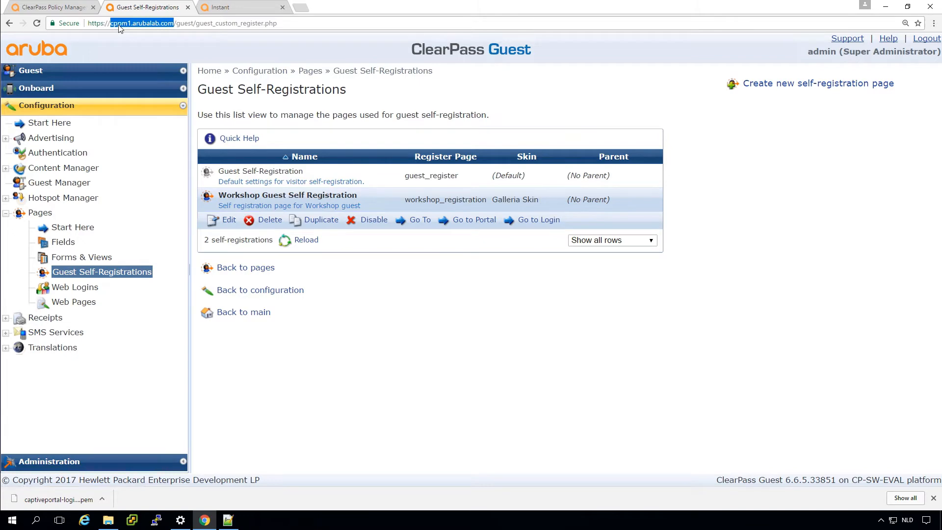
click(221, 7)
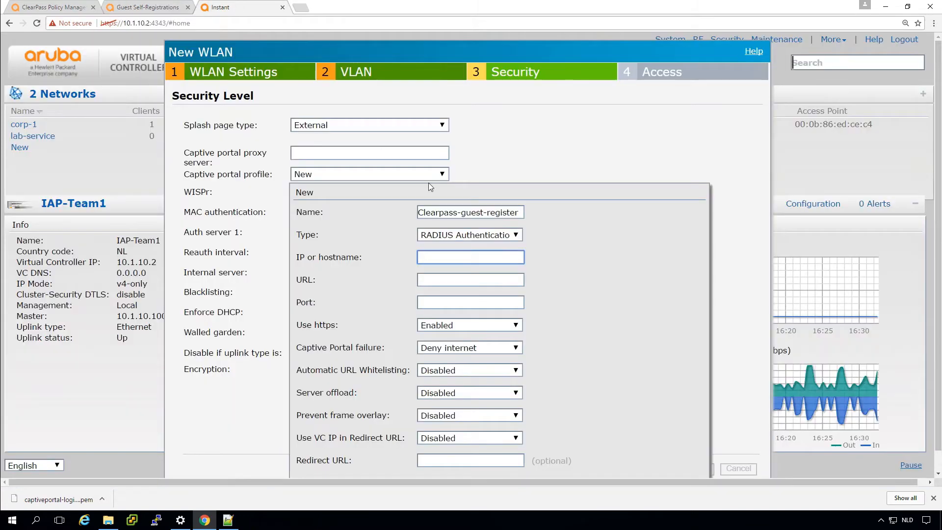
- Enter host cppm1.arubalab.com and URL /guest/workshop_registration.php, checked against the Galleria WiFi page address
text(cppm1.arubalab.com)
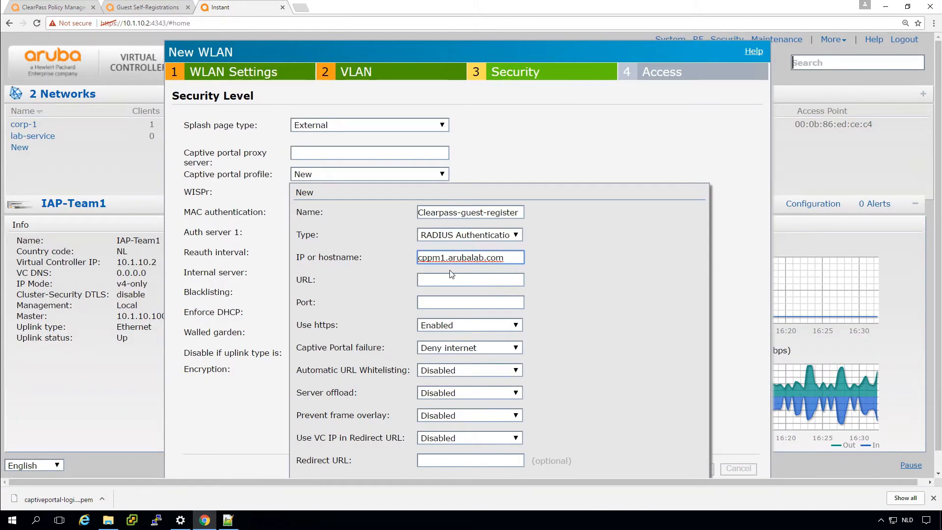
click(144, 7)
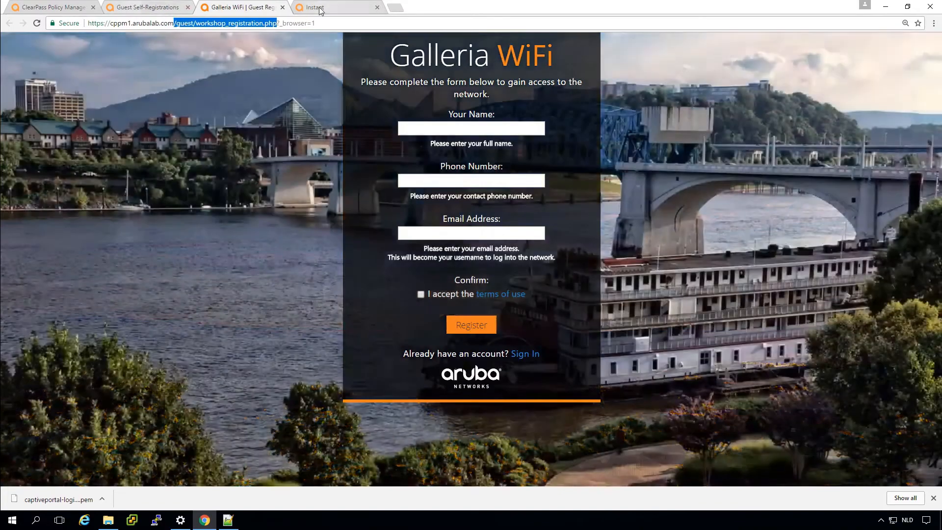
click(336, 7)
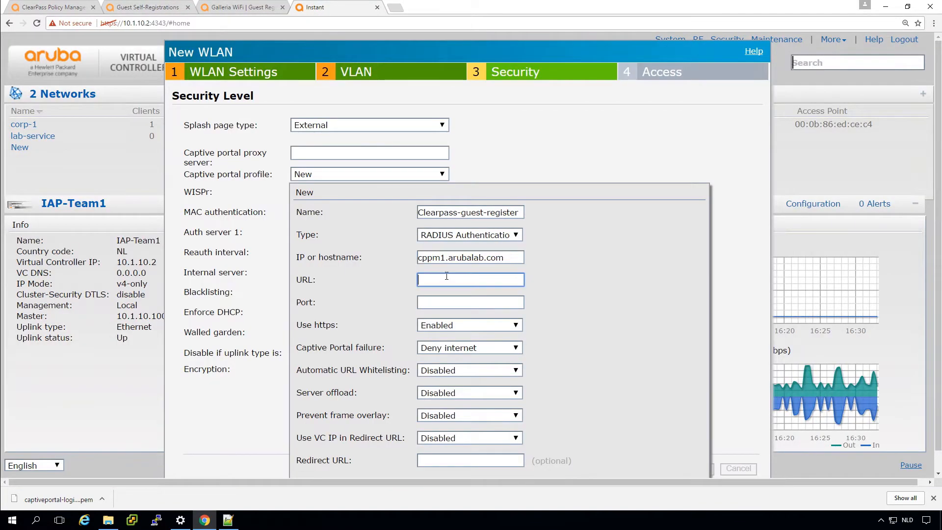
text(workshop_registration.php)
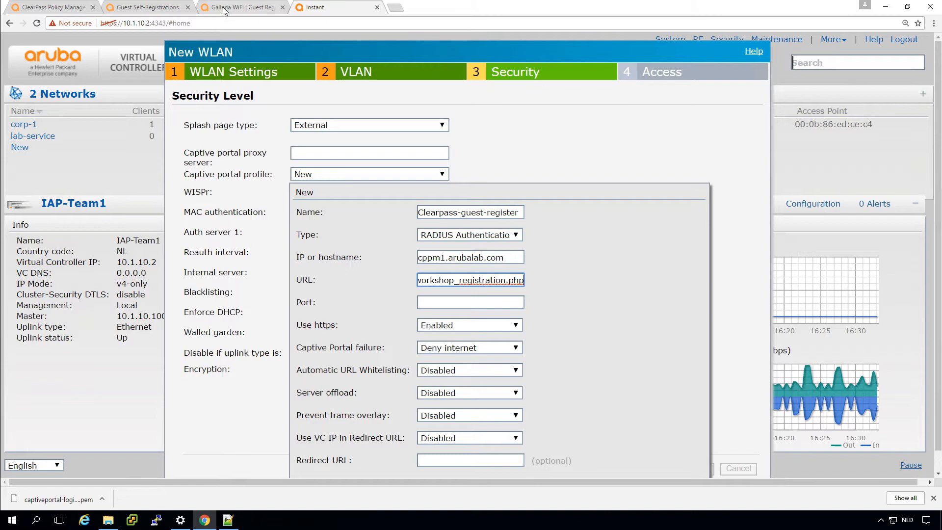
click(240, 7)
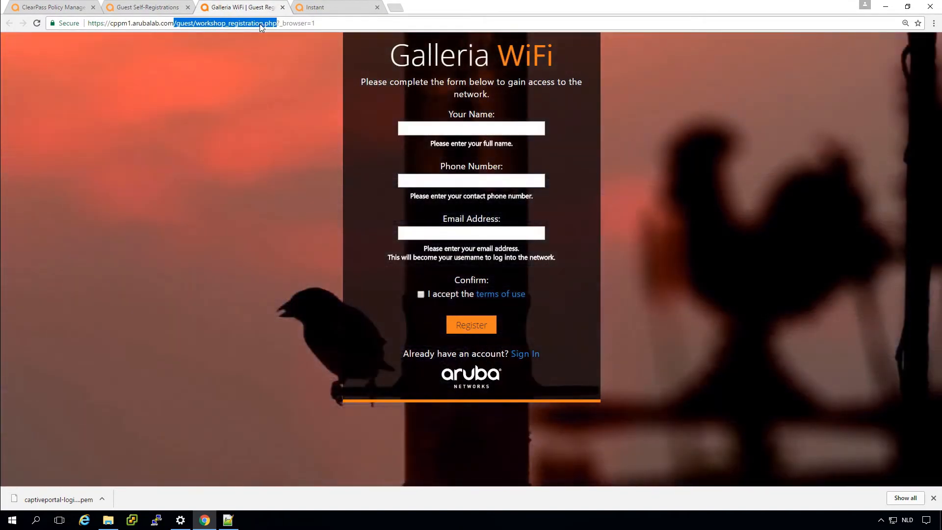
click(334, 7)
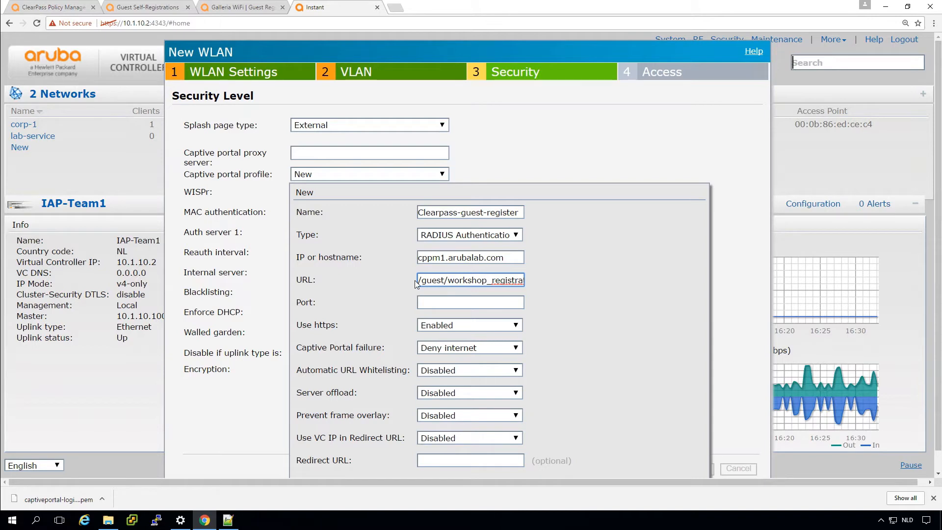
click(470, 301)
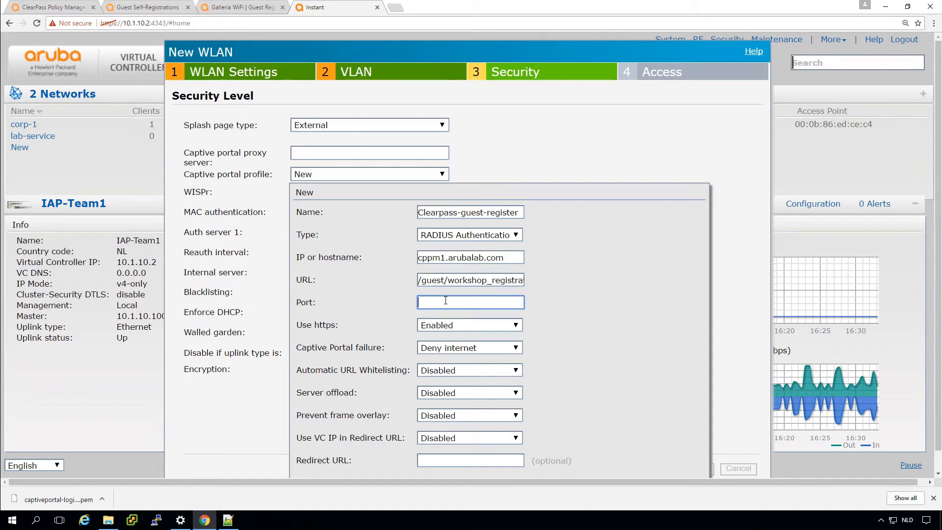
text(443)
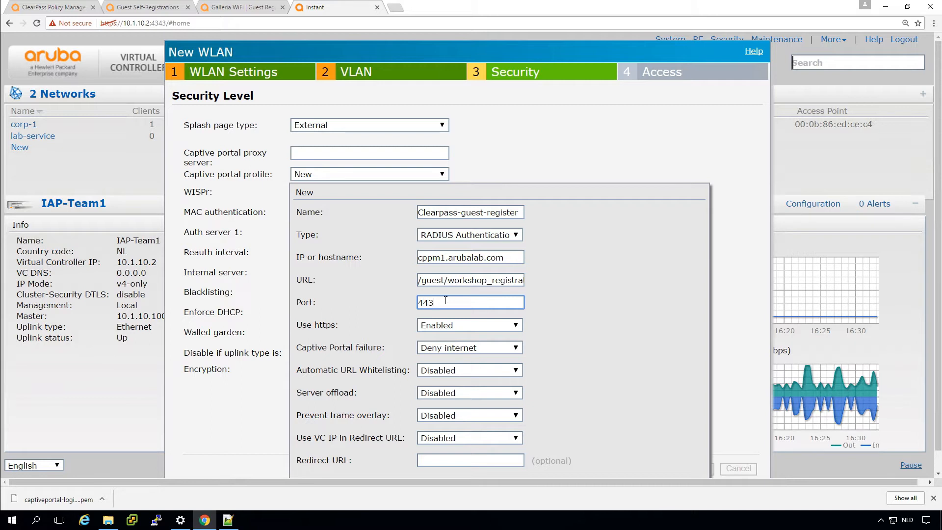
mouse_move(450, 352)
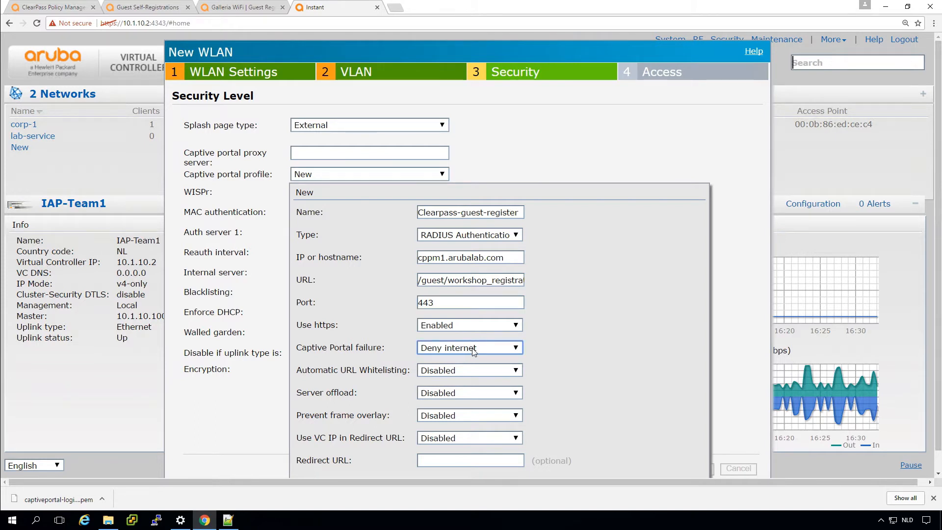
mouse_move(606, 399)
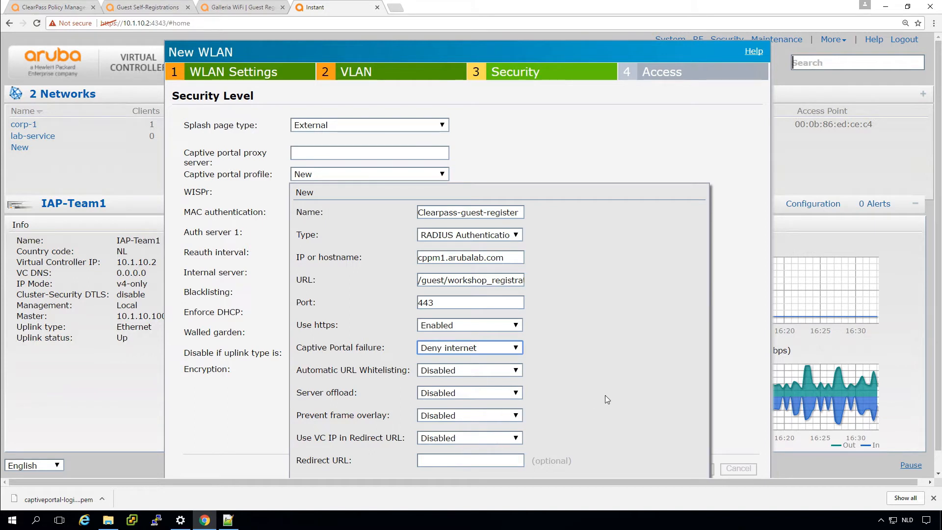
scroll(down, 3)
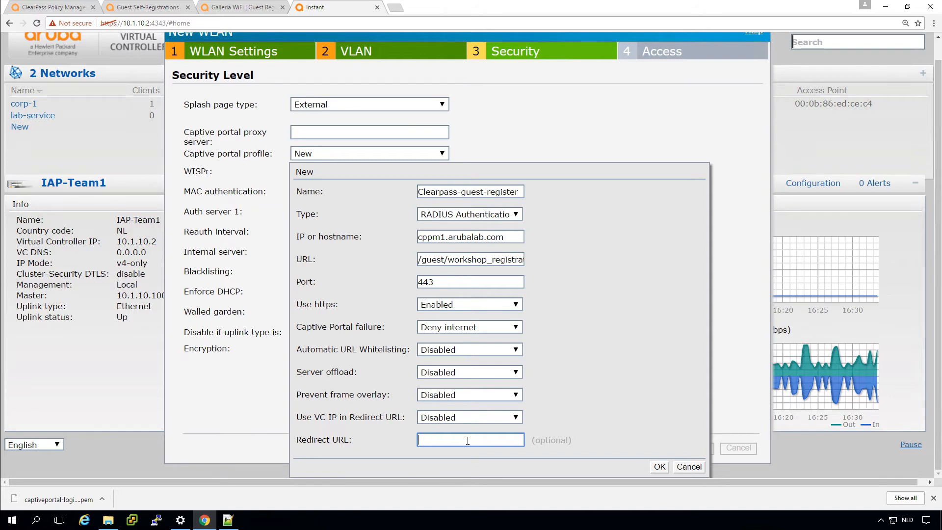
text(htt)
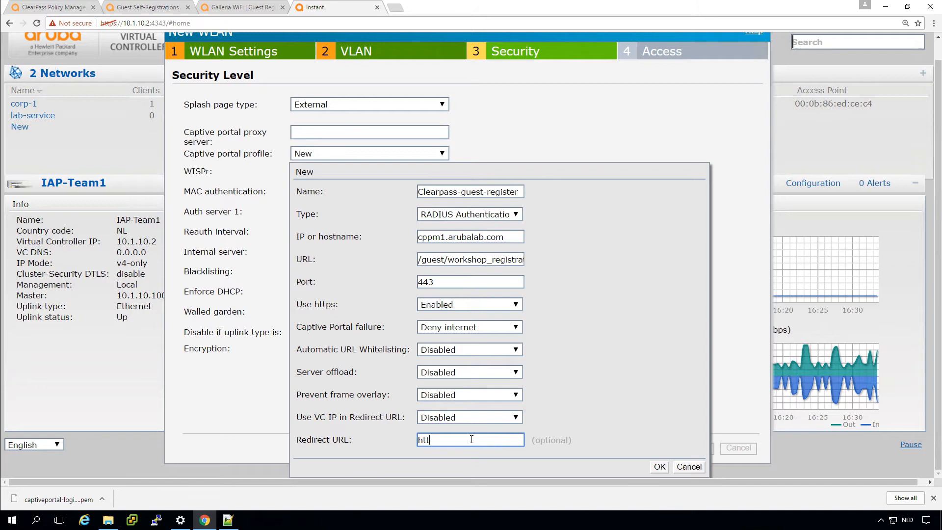
text(p:)
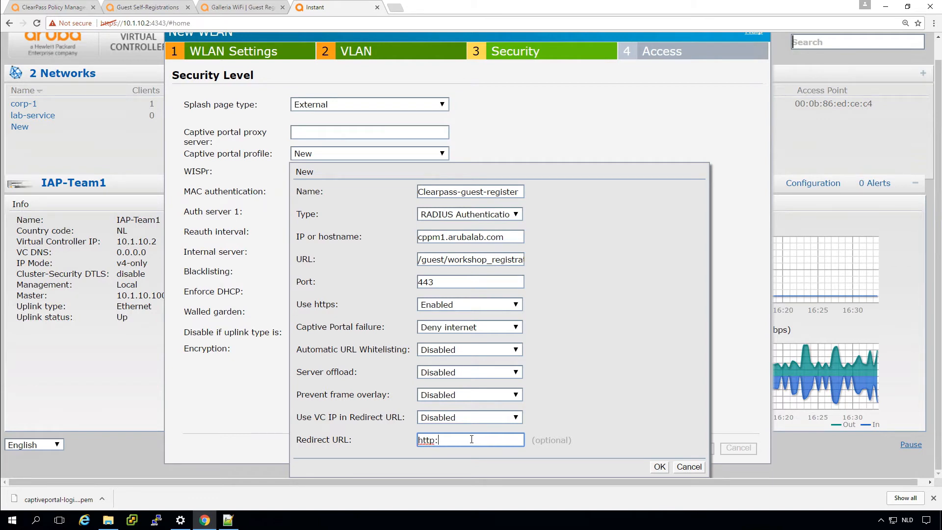
text(//www.ar)
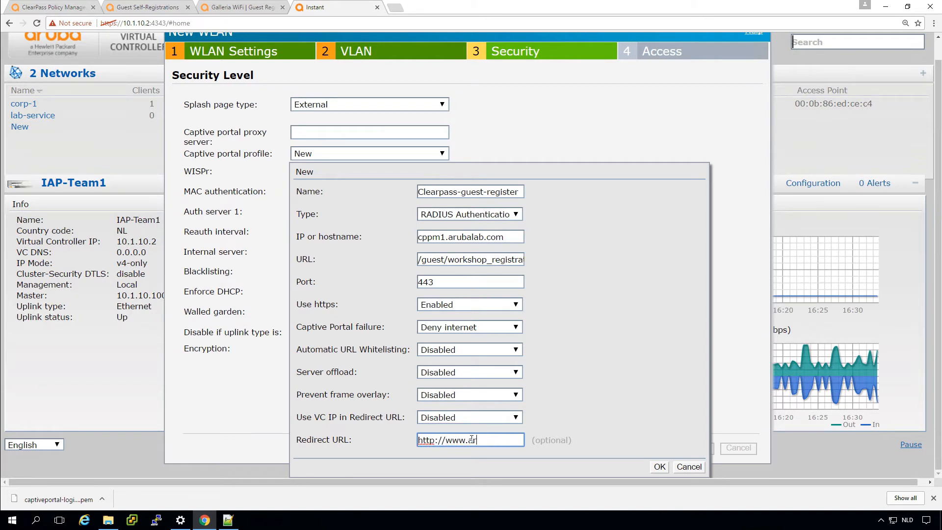
text(ubanetworks.com)
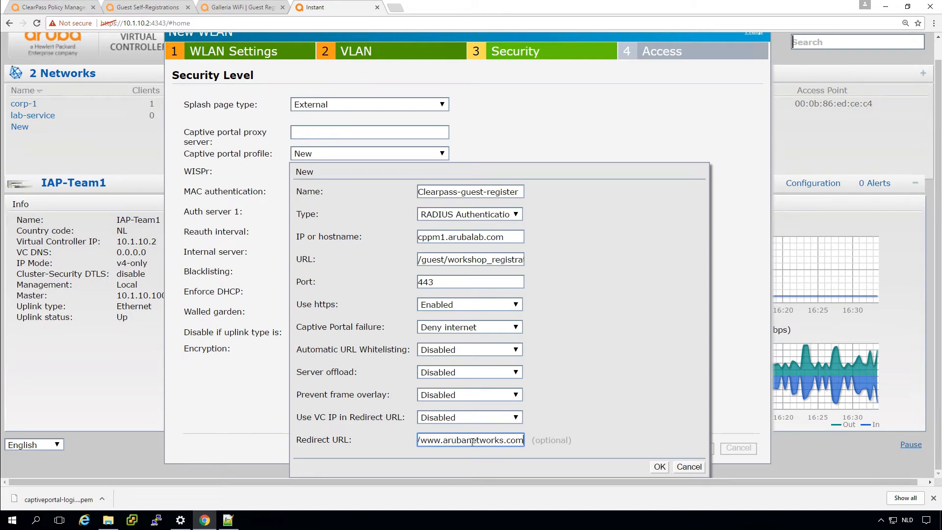
click(659, 467)
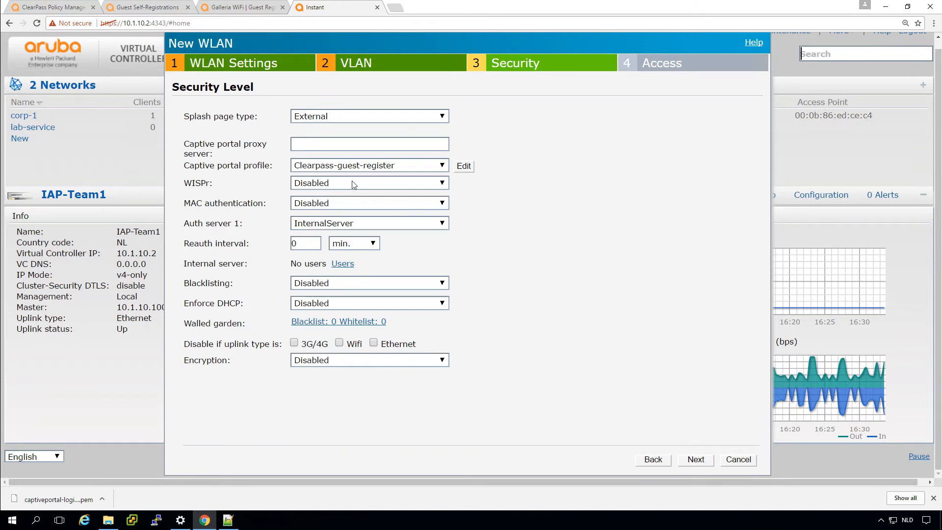
mouse_move(348, 205)
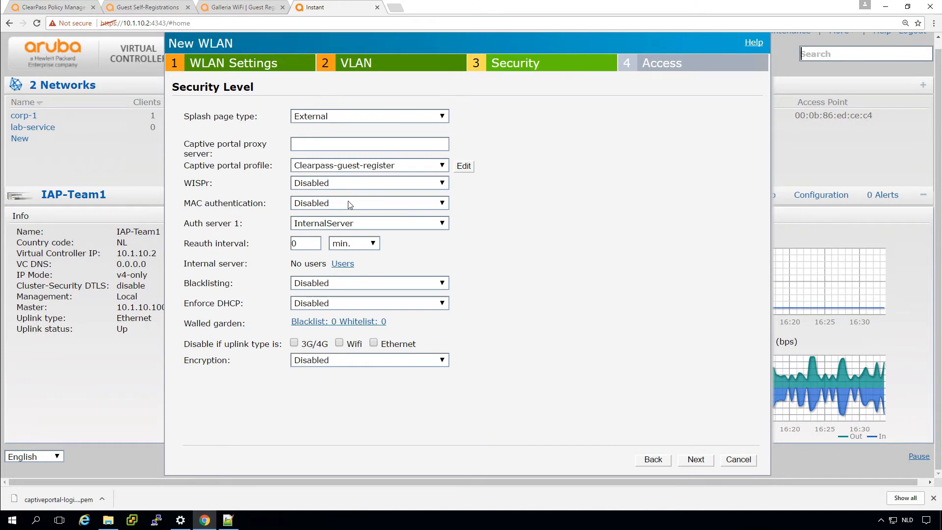
- Enable MAC authentication with cppm1-pub as auth server 1 and cppm1-sub as auth server 2
click(369, 202)
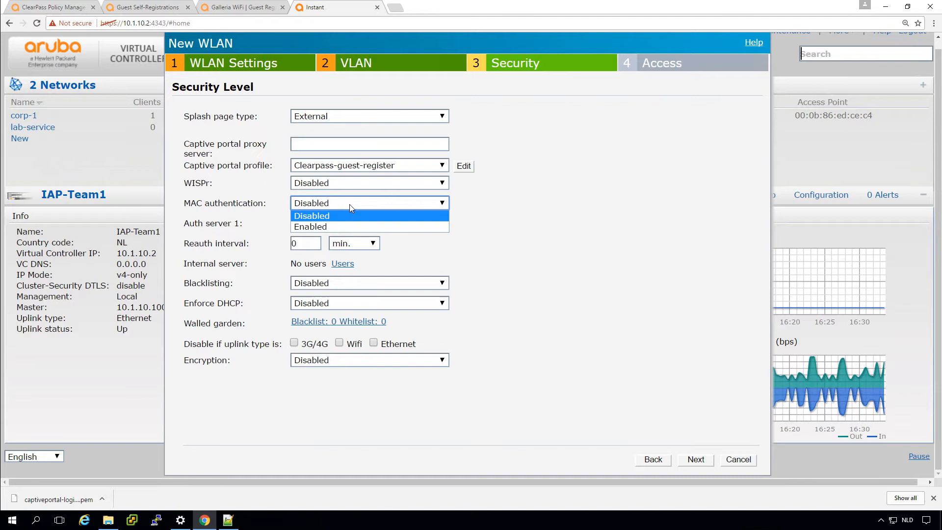
click(310, 227)
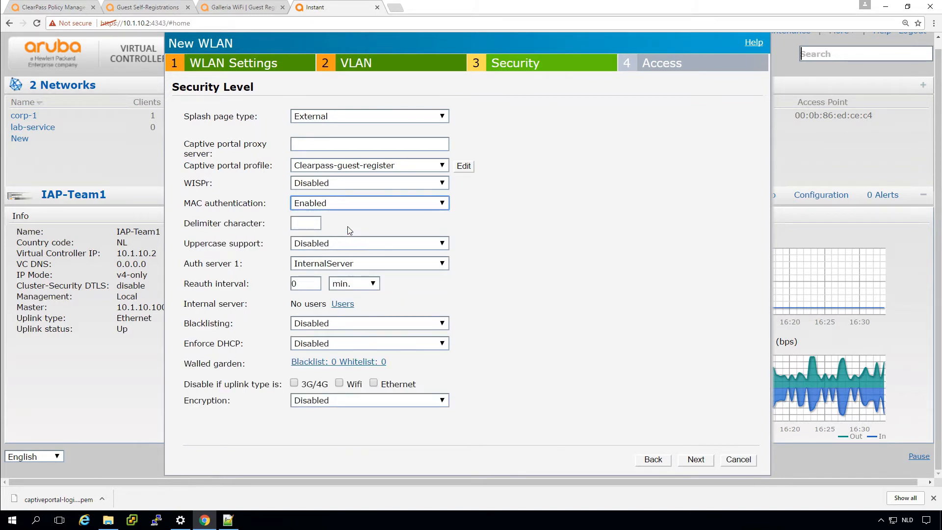
click(441, 263)
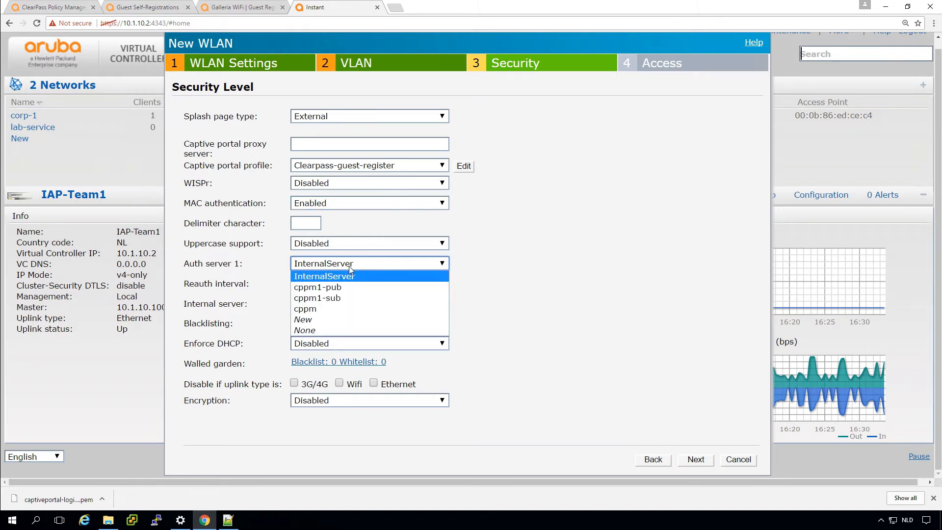
click(317, 288)
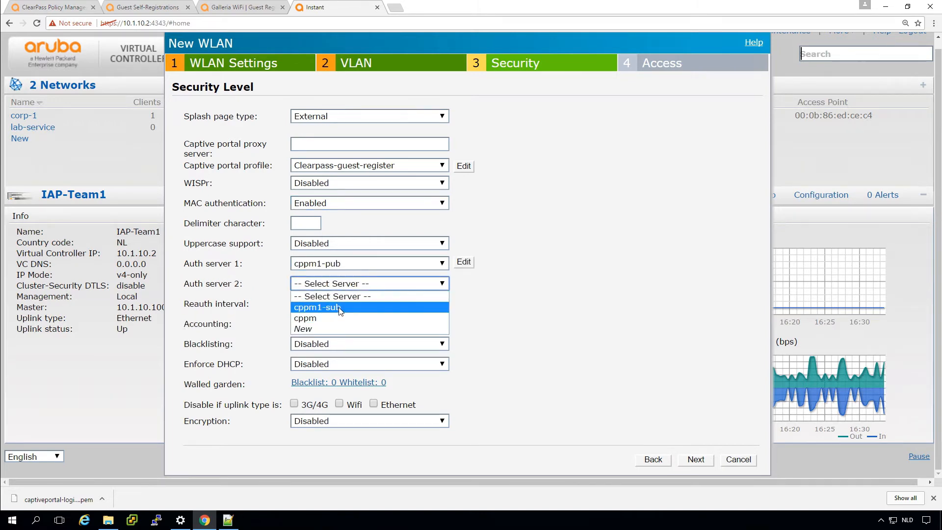
click(317, 307)
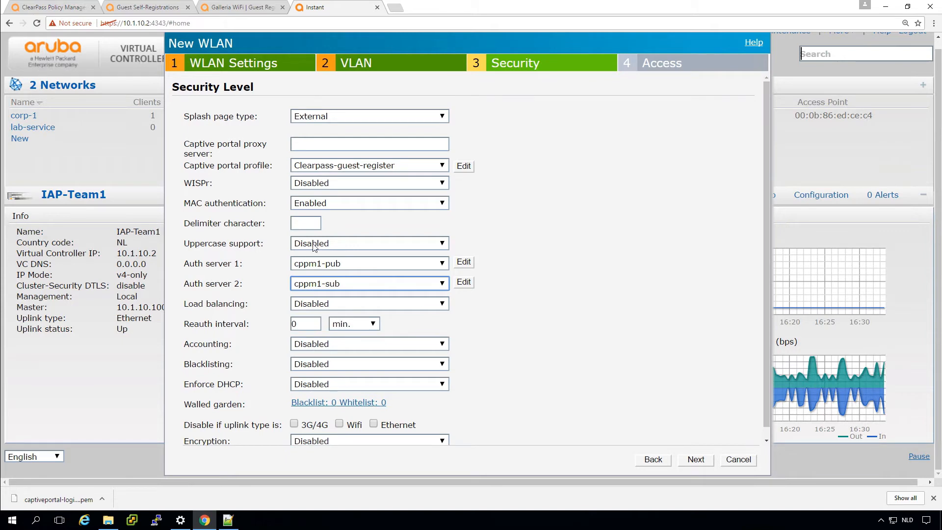
mouse_move(347, 292)
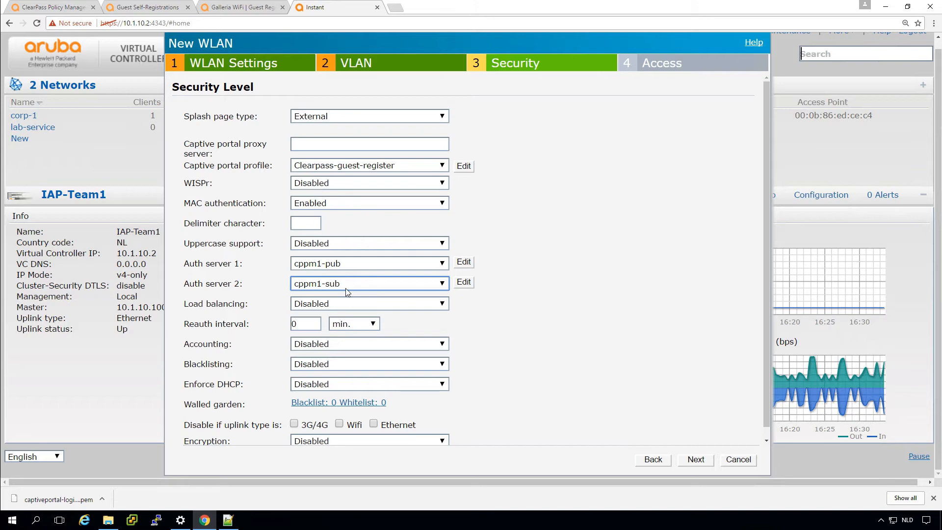
- Set the reauthentication interval to 3
click(305, 323)
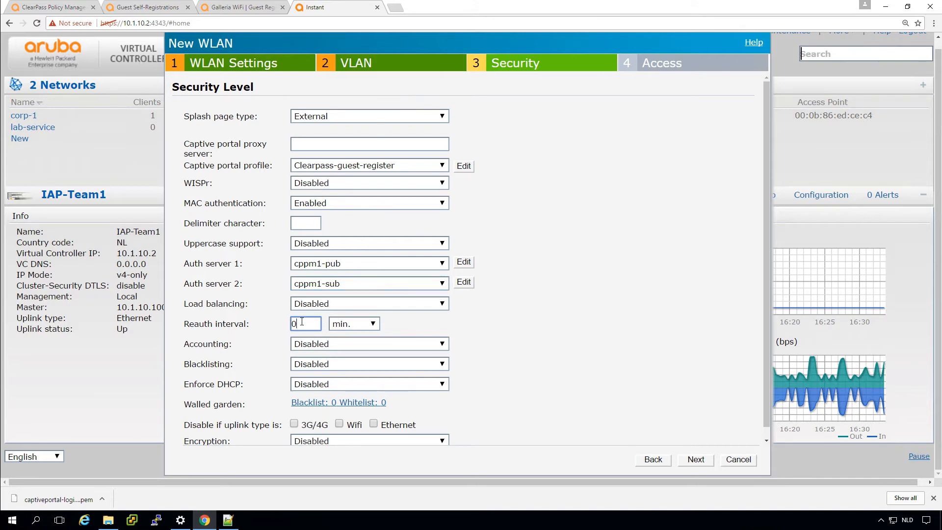
text(3)
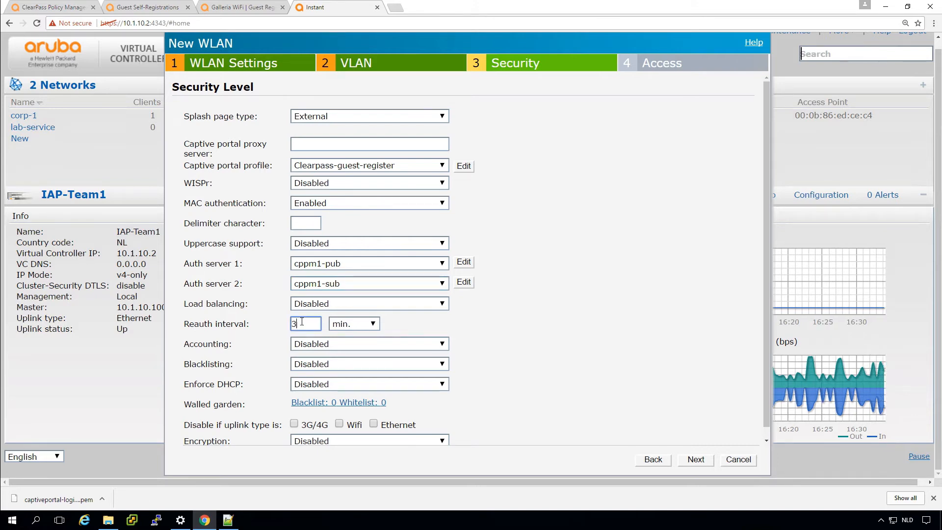
key(Backspace)
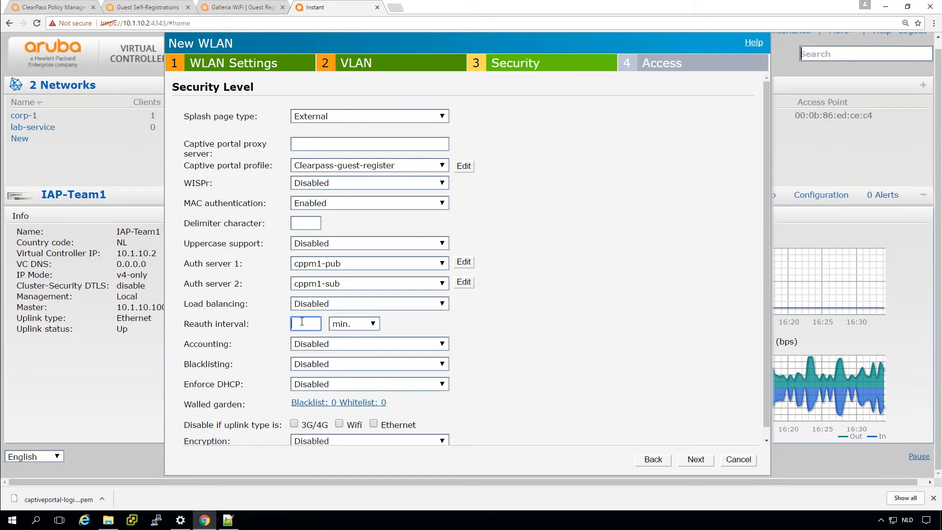
text(3)
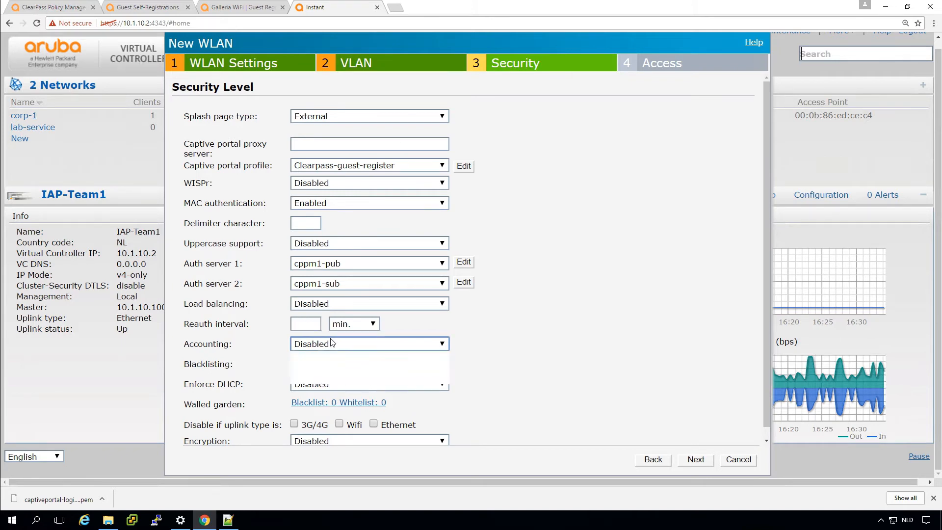
- Send accounting to the authentication servers with a 3-minute accounting interval
click(369, 343)
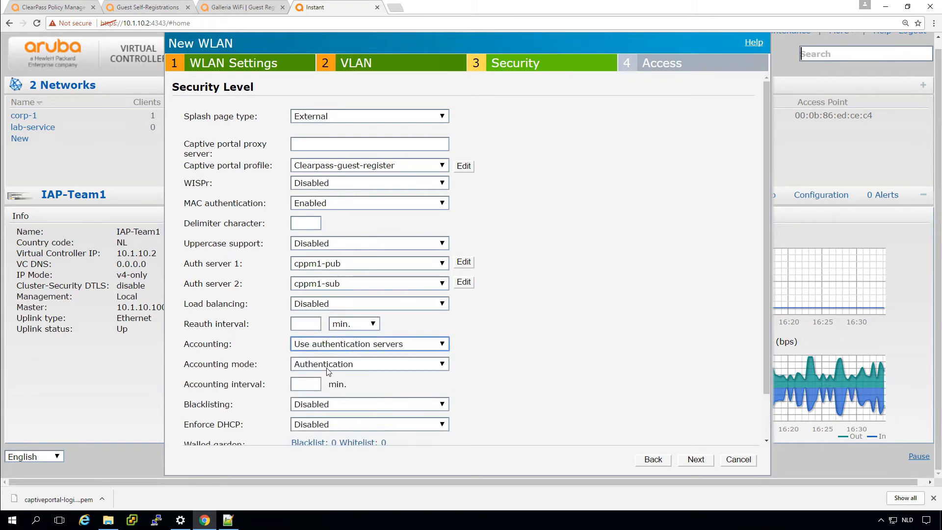
click(305, 384)
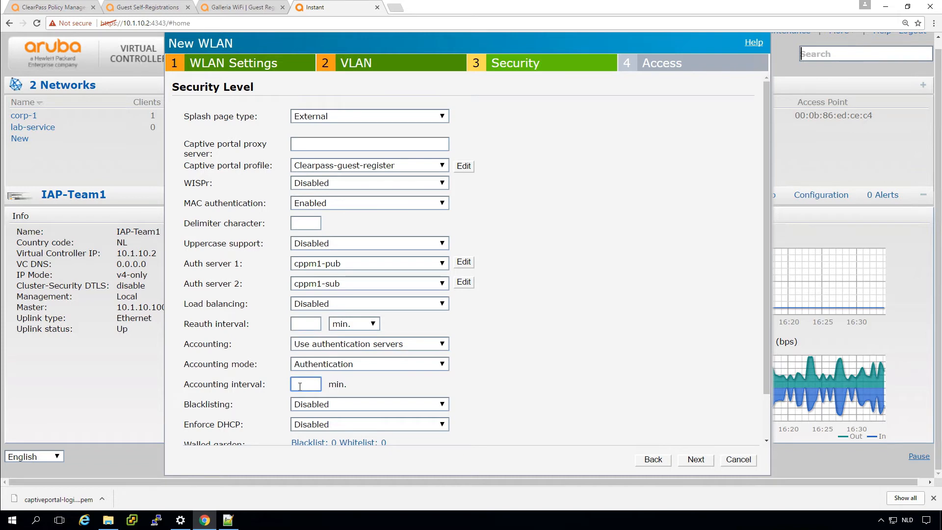
text(3)
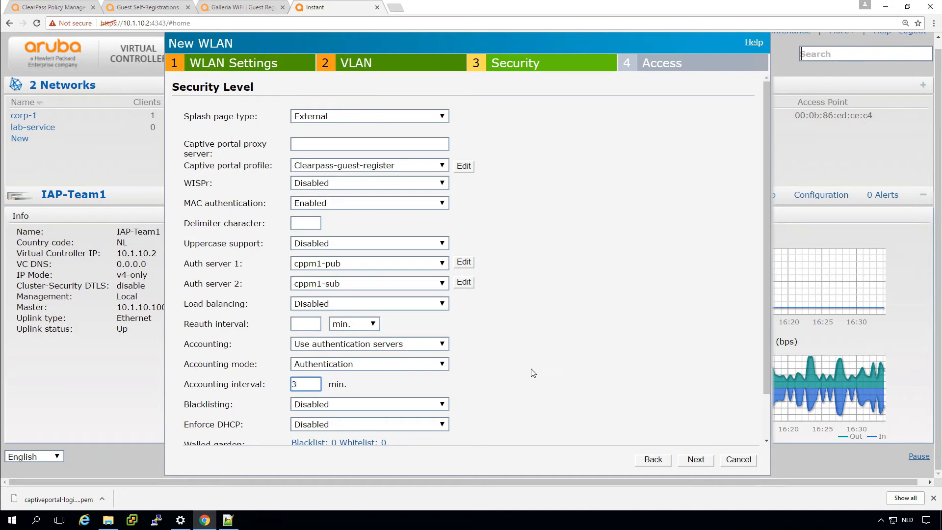
scroll(down, 3)
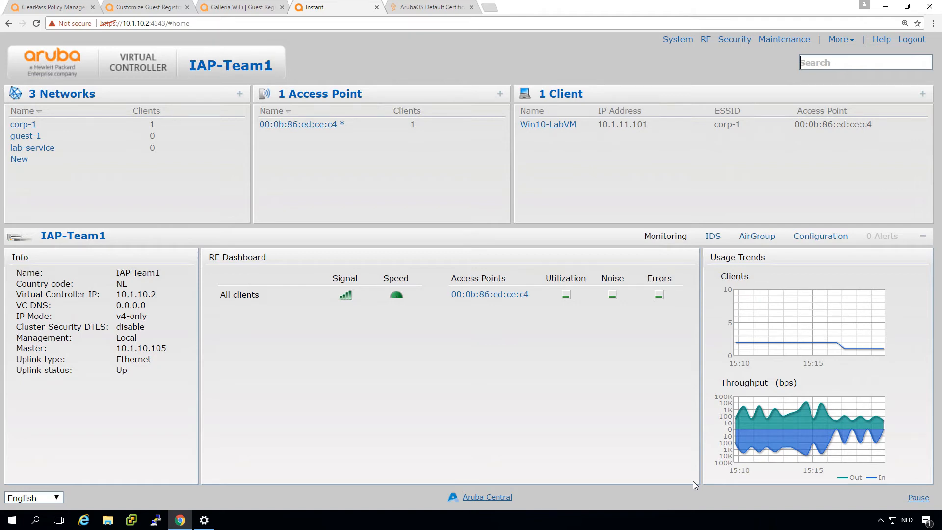
mouse_move(413, 46)
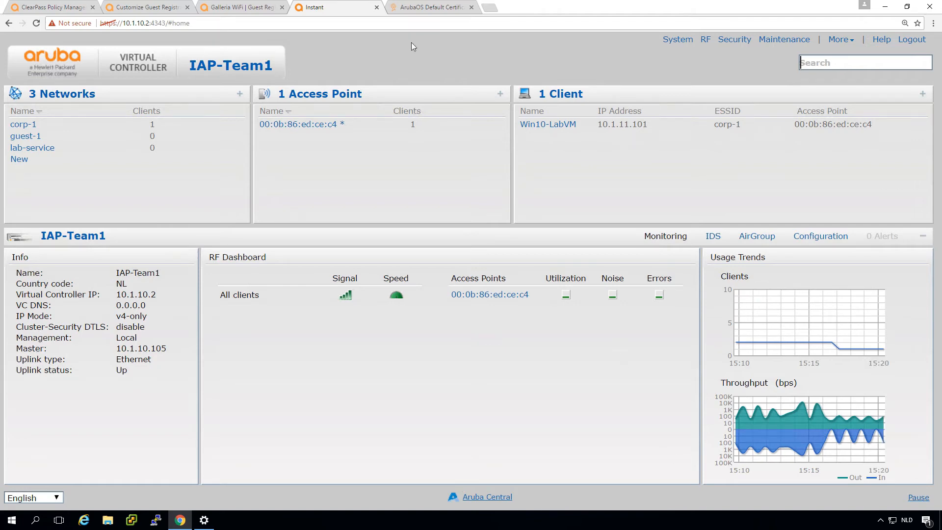
click(429, 7)
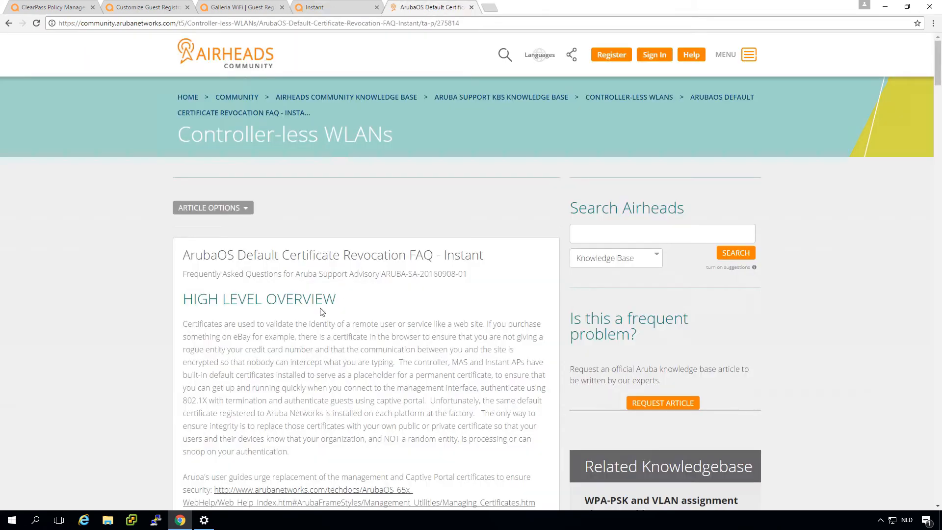
mouse_move(337, 238)
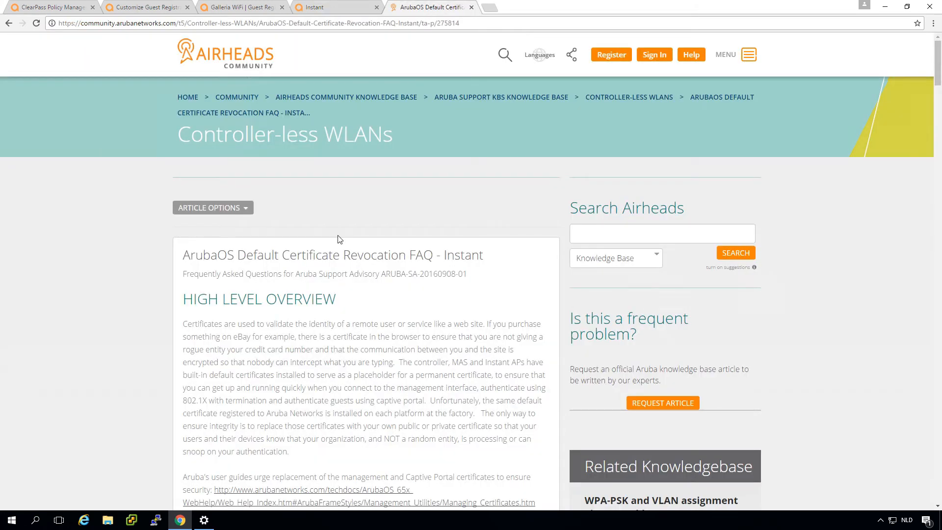
scroll(down, 3)
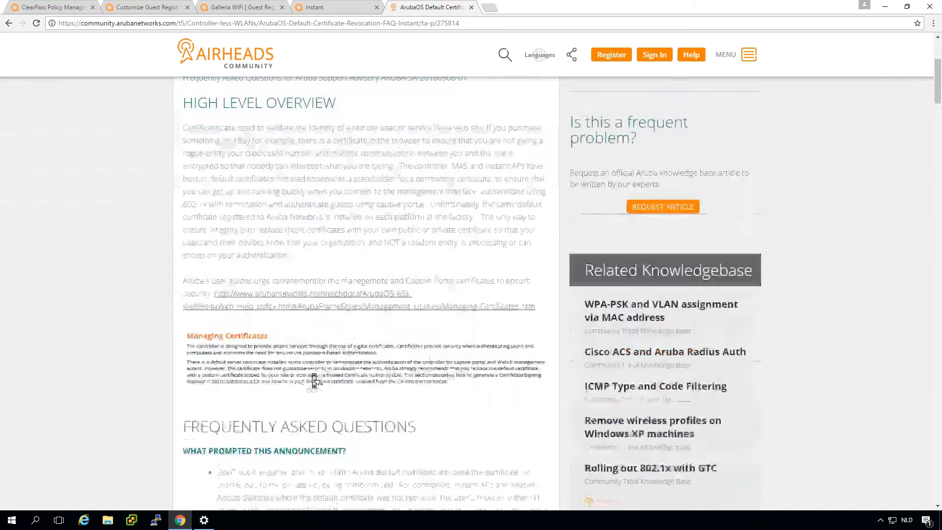
scroll(up, 3)
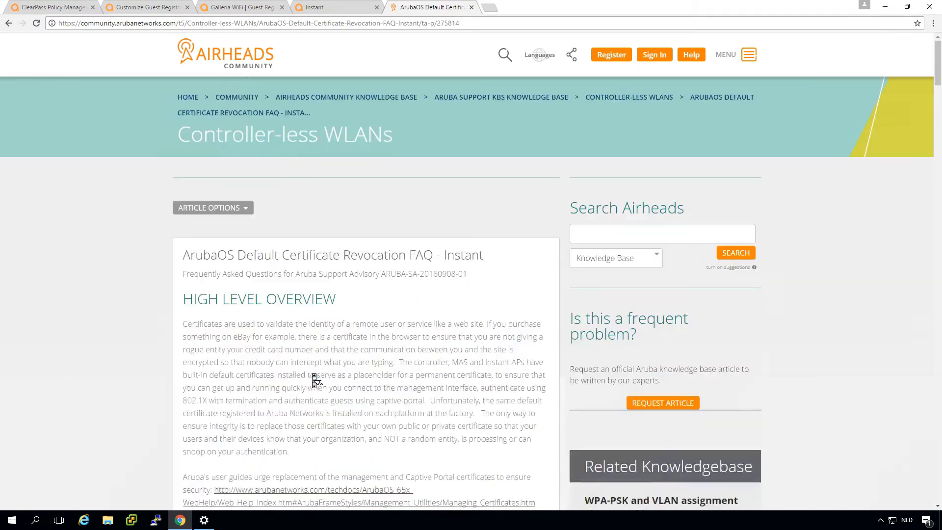
mouse_move(312, 374)
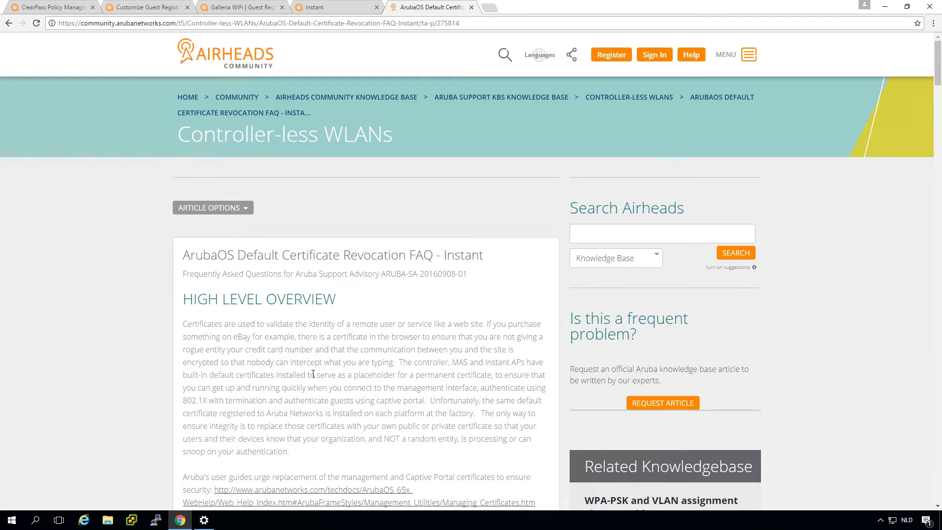
click(333, 7)
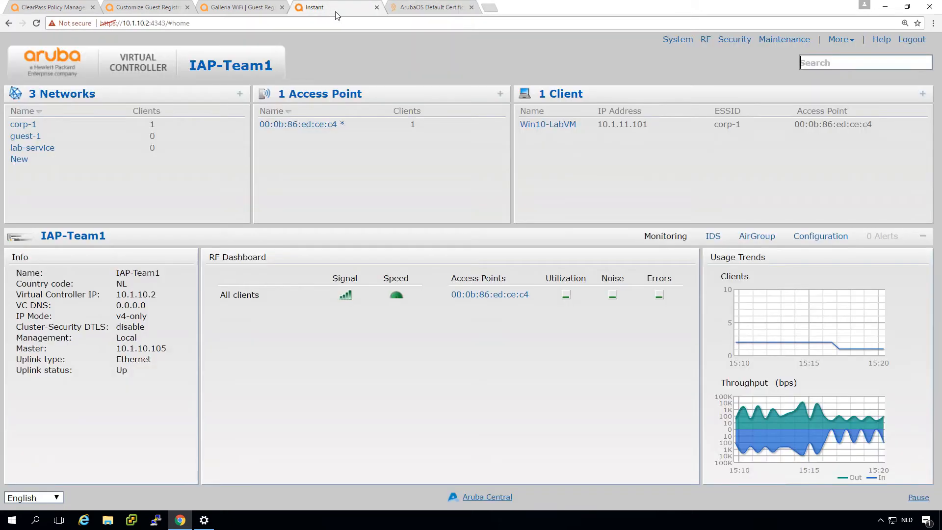
mouse_move(784, 39)
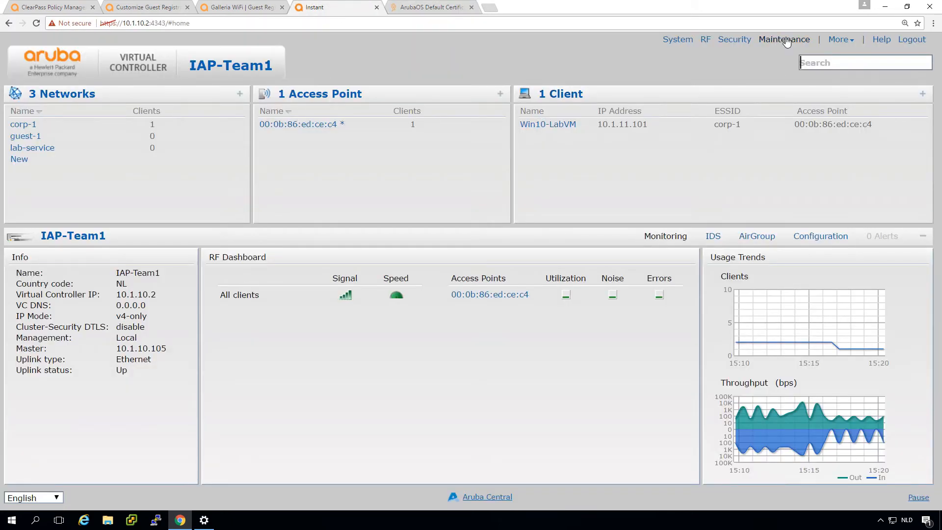
- View the controller's certificates under Maintenance, down to the Current CP Server Certificate, then go to ClearPass Guest
click(783, 40)
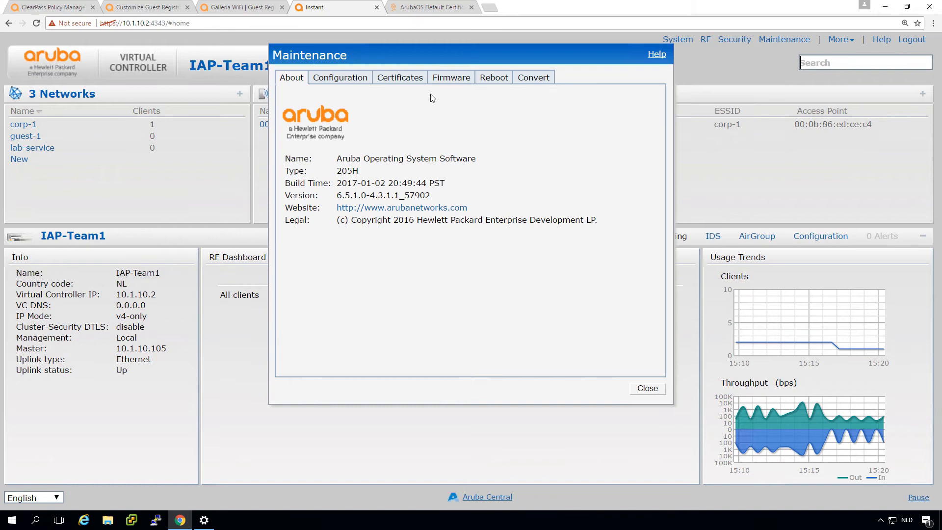
click(400, 76)
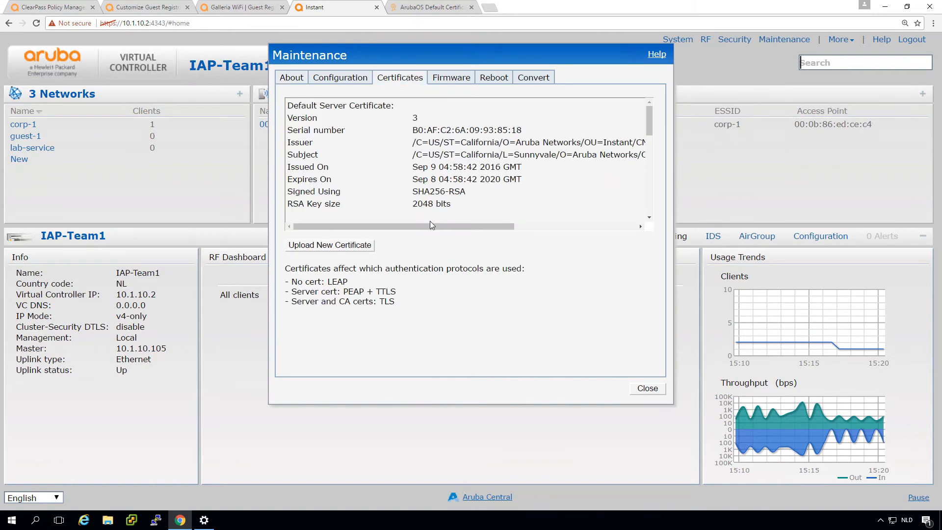
scroll(down, 3)
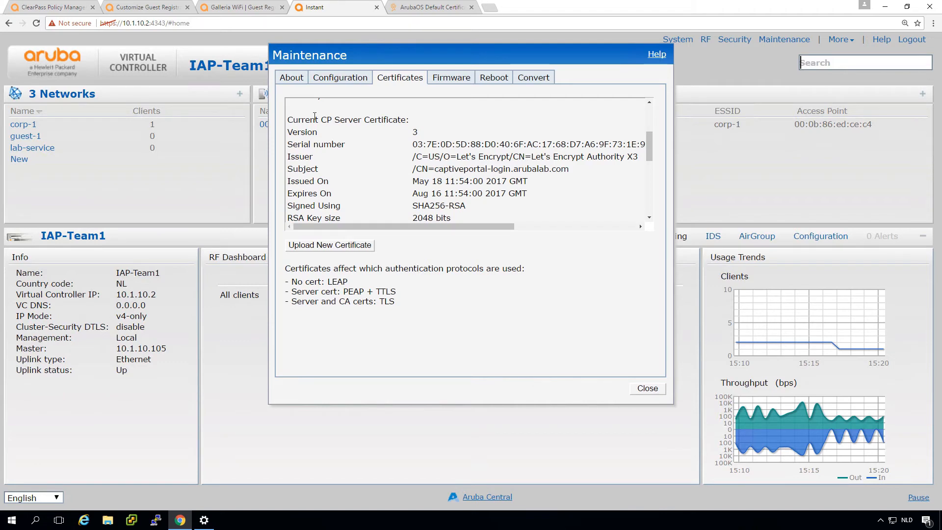
mouse_move(360, 120)
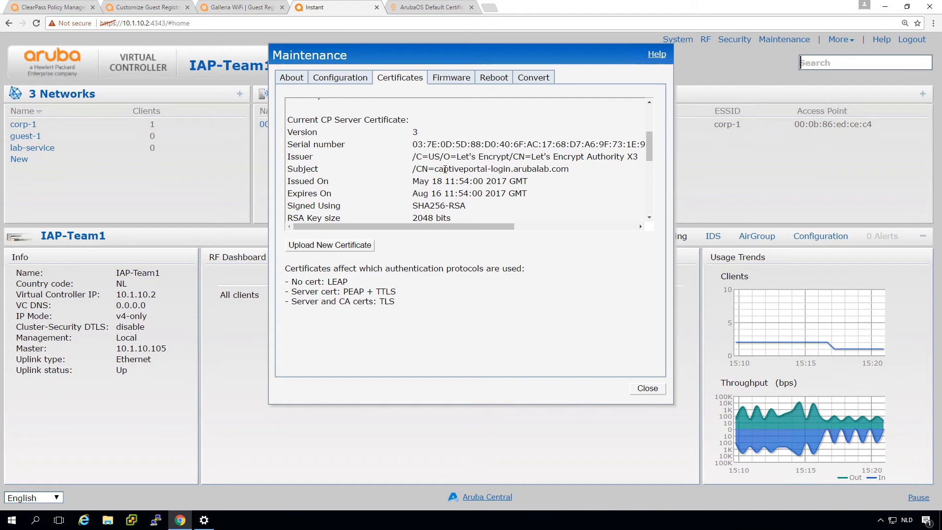
mouse_move(394, 136)
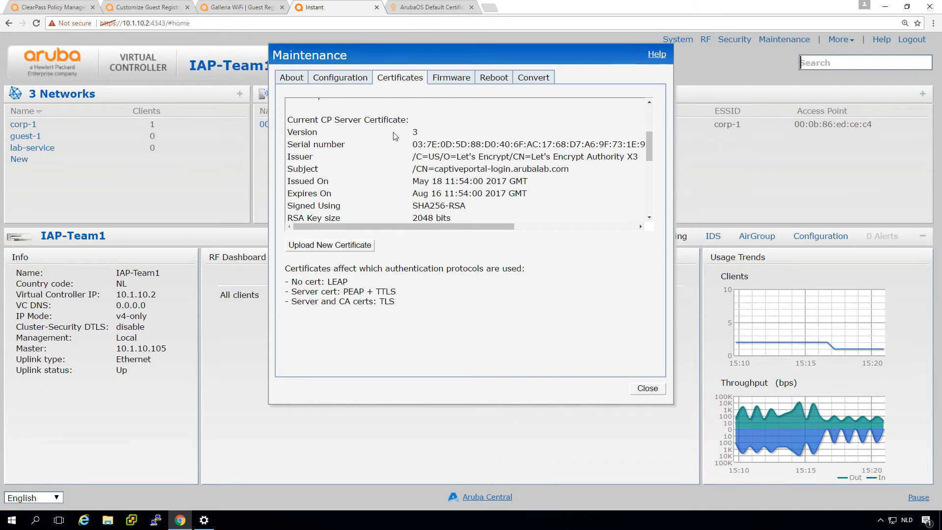
click(146, 7)
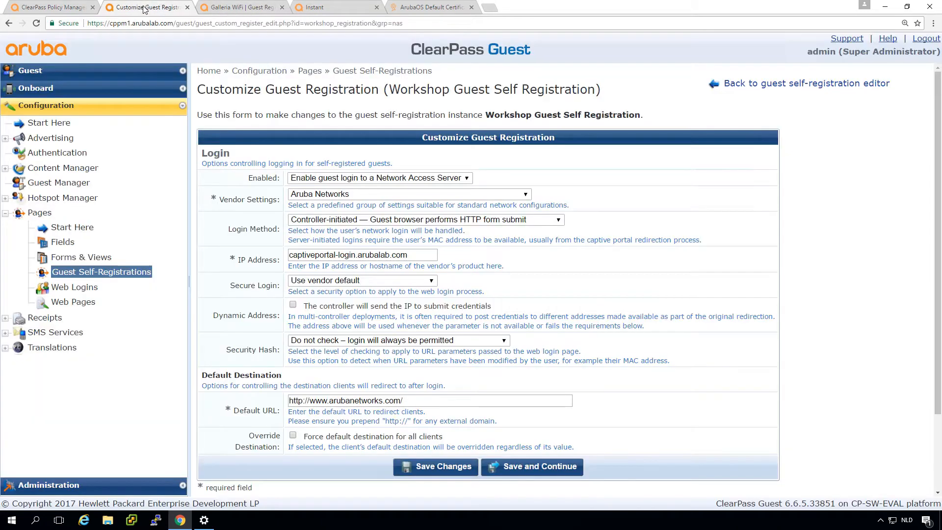
- Select the captiveportal-login.arubalab.com login address in ClearPass Guest, then return to the Instant certificates
click(362, 255)
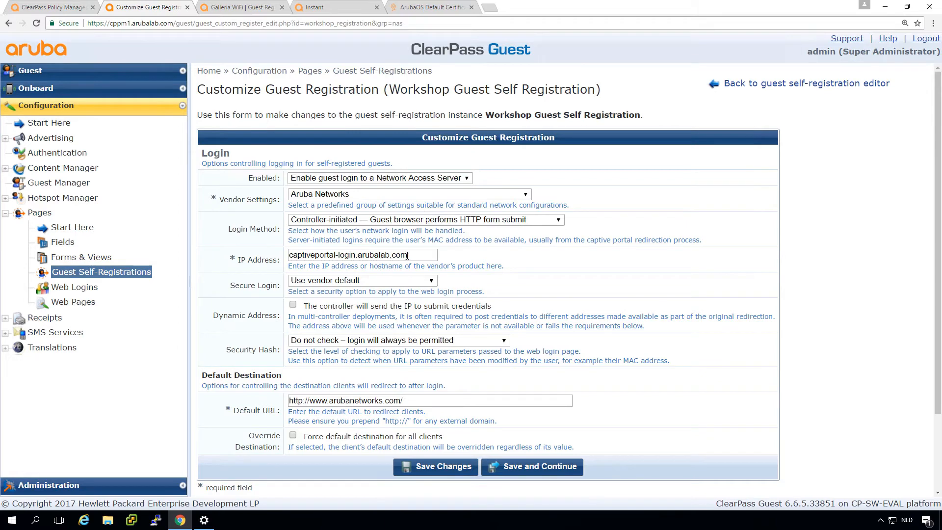
triple_click(363, 255)
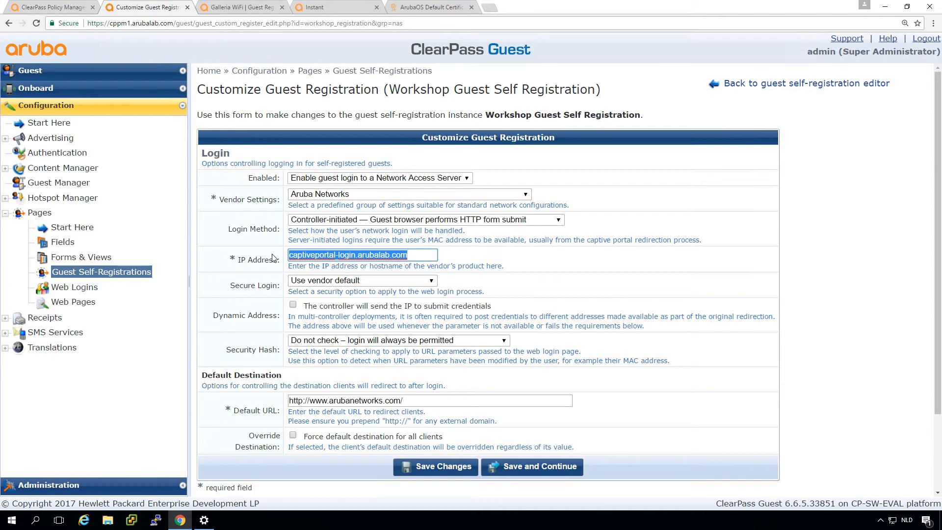
click(312, 7)
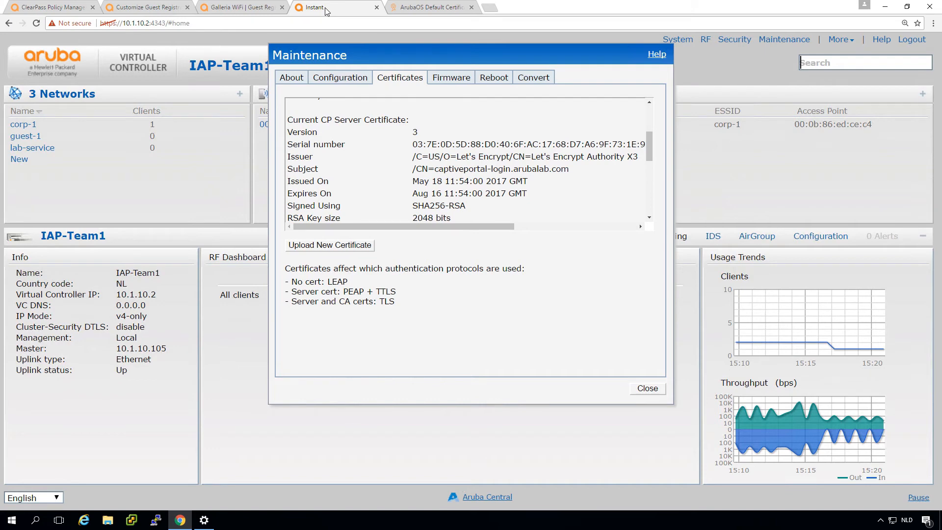
mouse_move(395, 82)
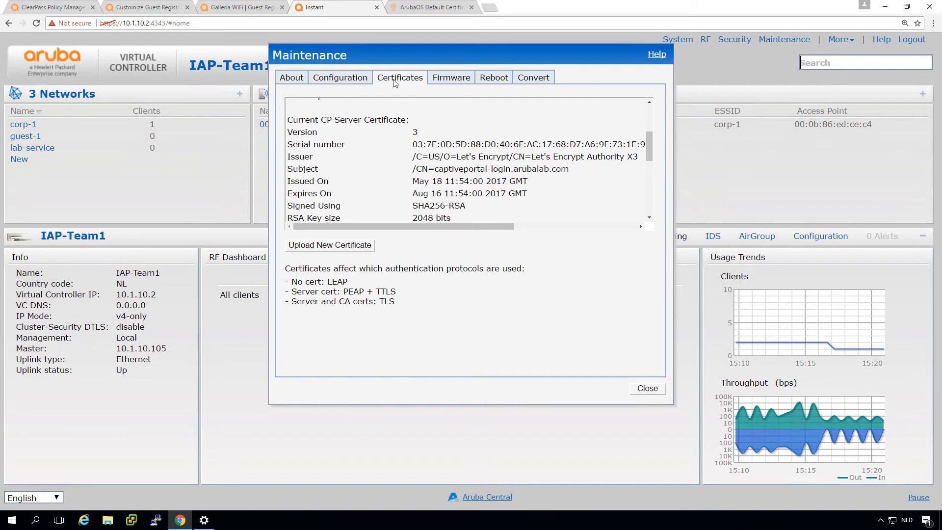
click(646, 389)
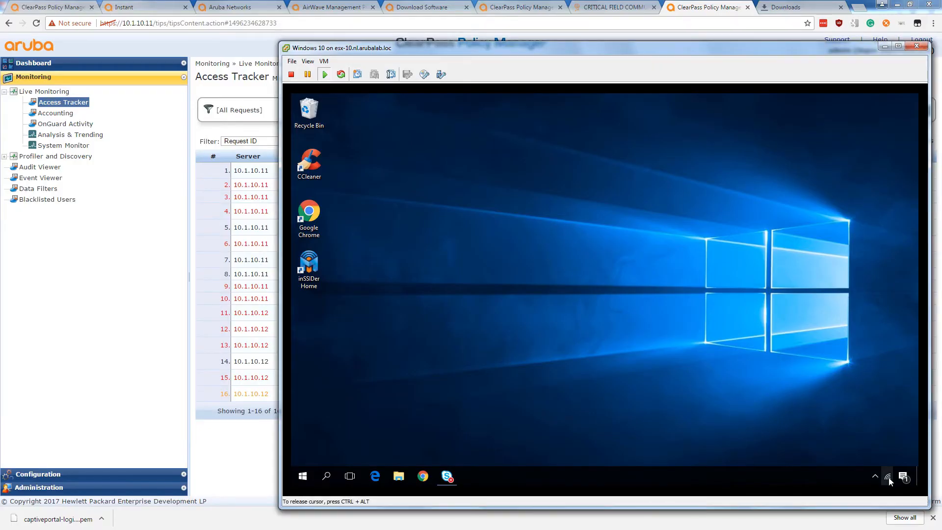
- Join the open guest-1 Wi-Fi network from the Windows 10 taskbar network list
click(886, 477)
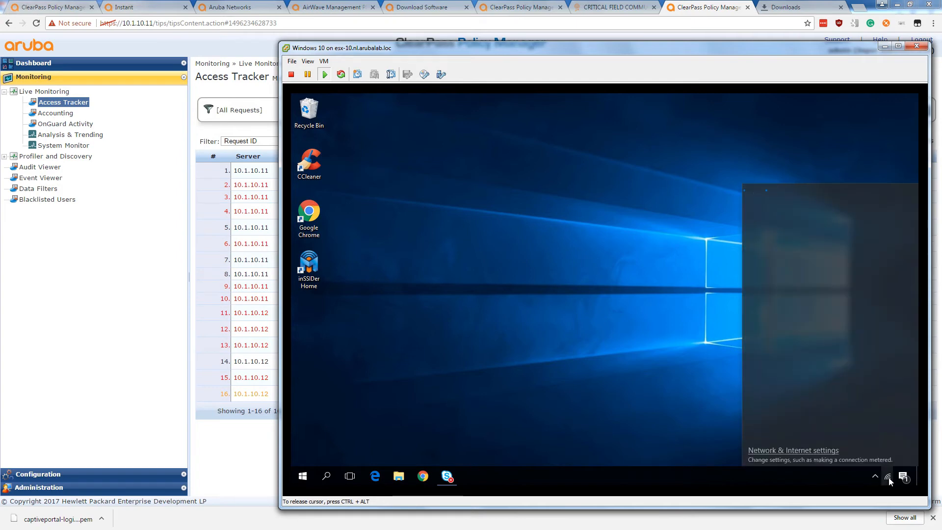
click(886, 477)
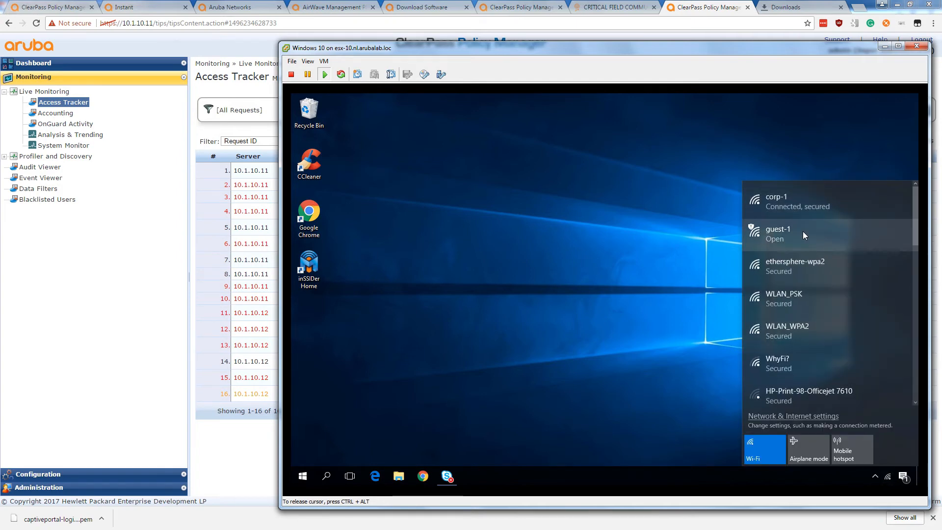
click(778, 234)
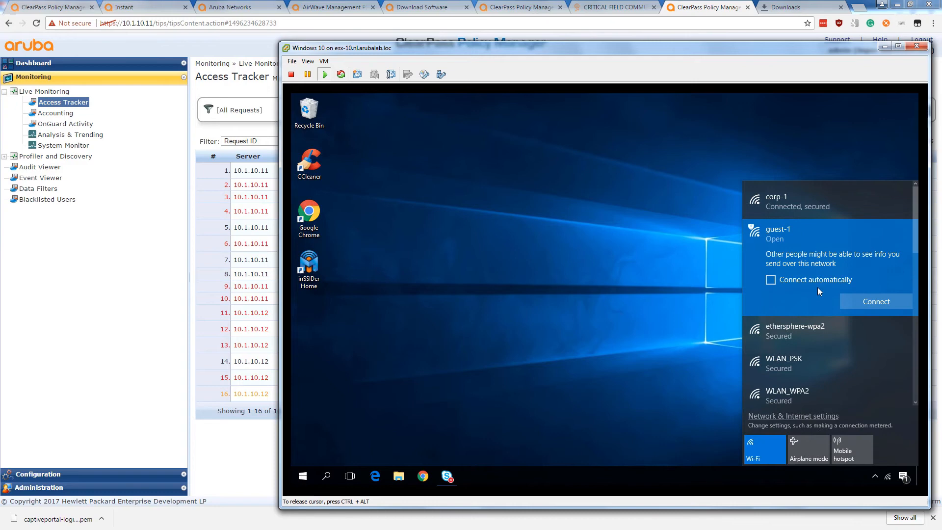
click(875, 301)
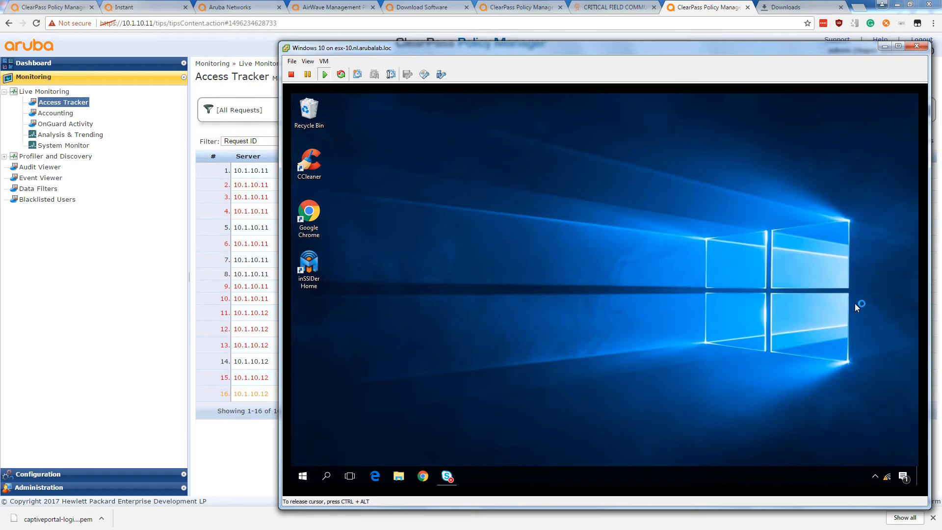
click(422, 475)
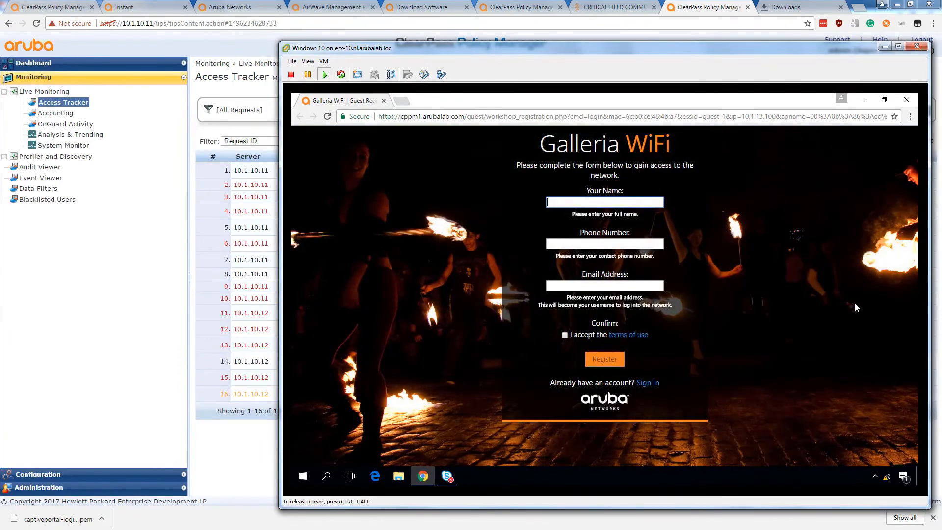
mouse_move(605, 202)
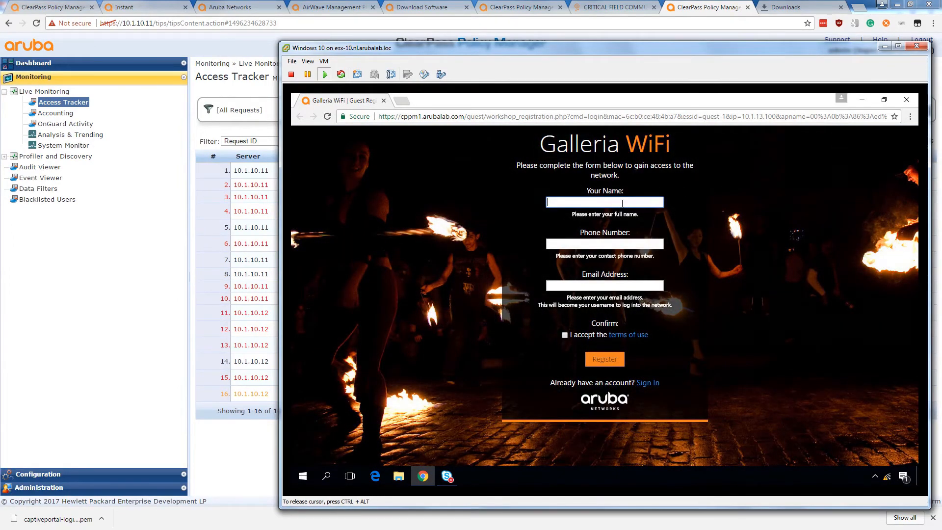
text(H)
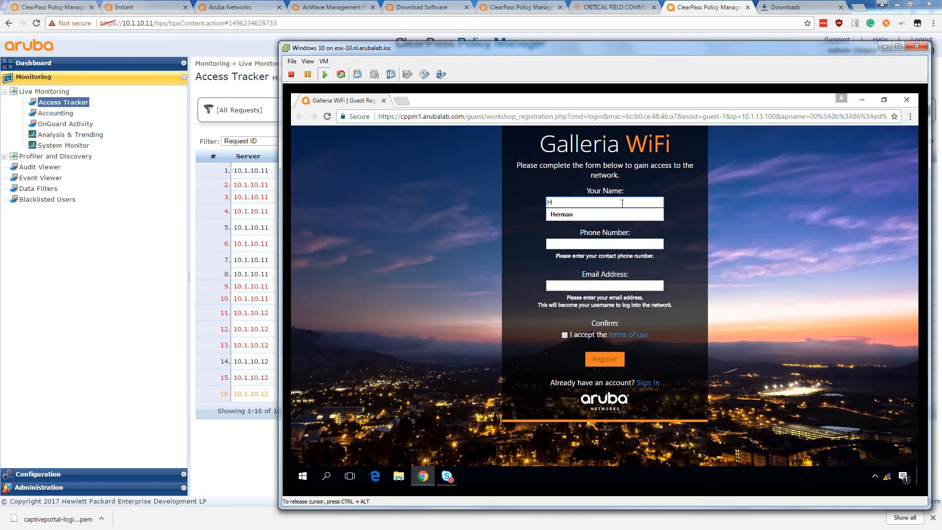
text(+316000000000)
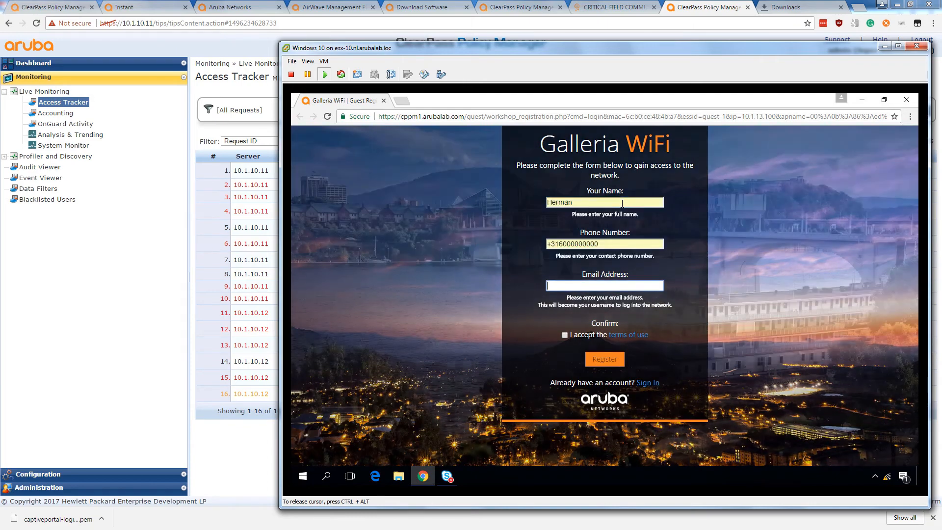
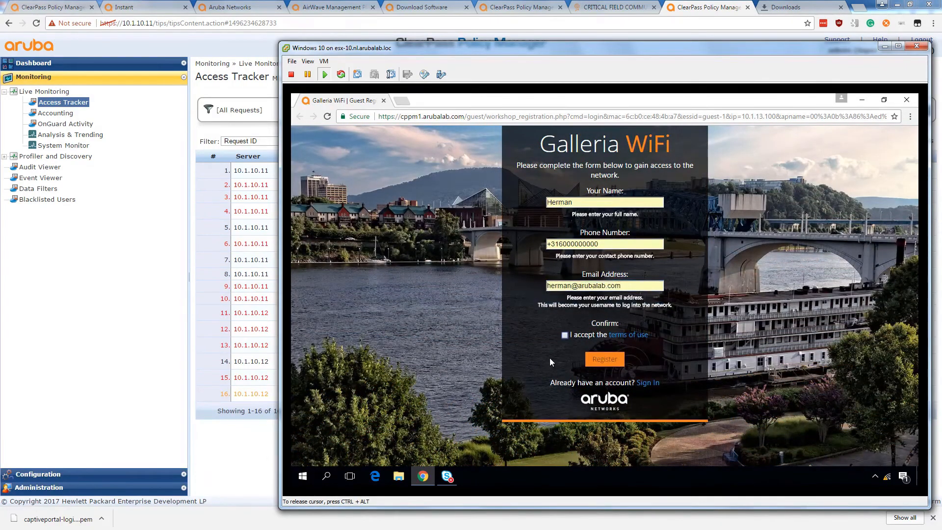
click(563, 335)
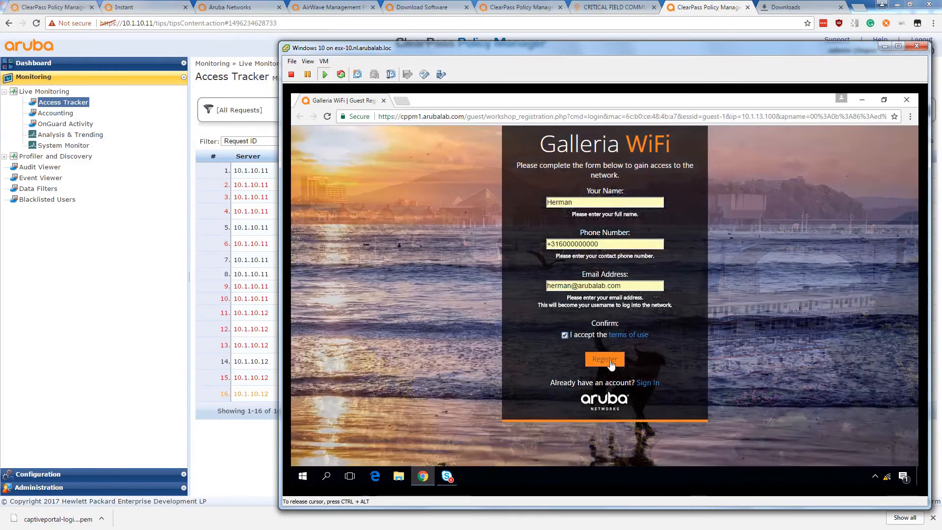
click(603, 359)
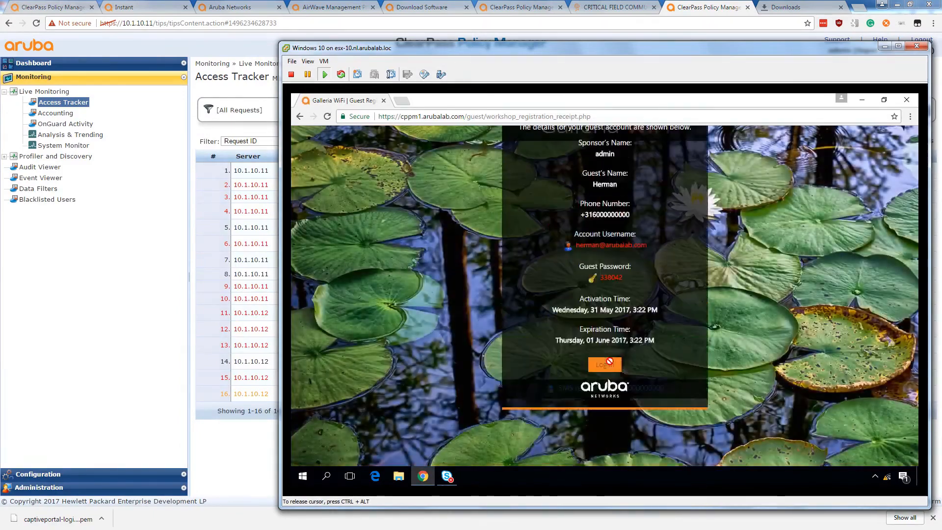
- Log in to Galleria WiFi from the receipt page with the new guest account
scroll(up, 3)
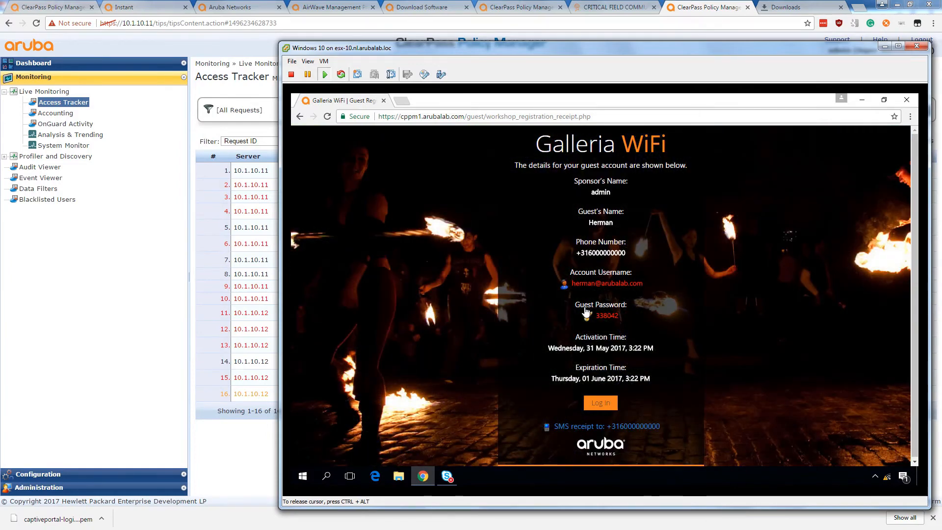
mouse_move(600, 402)
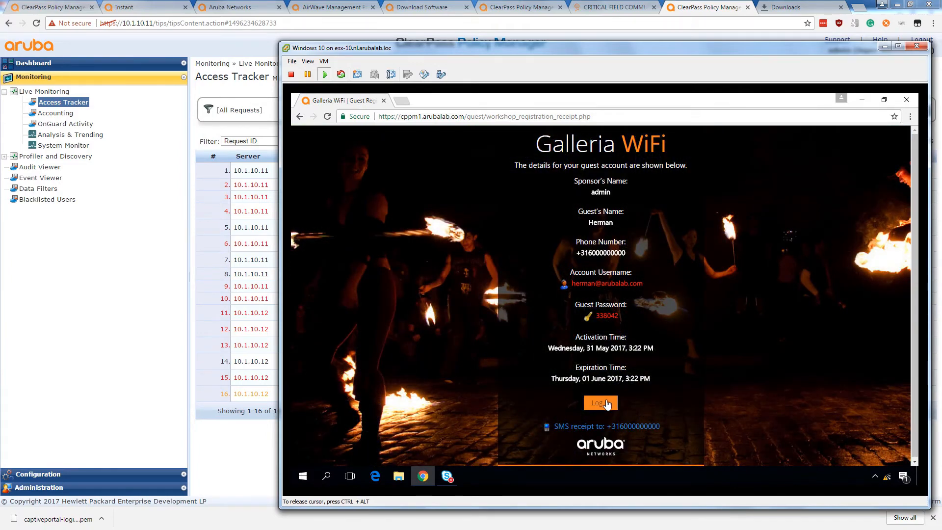
click(600, 402)
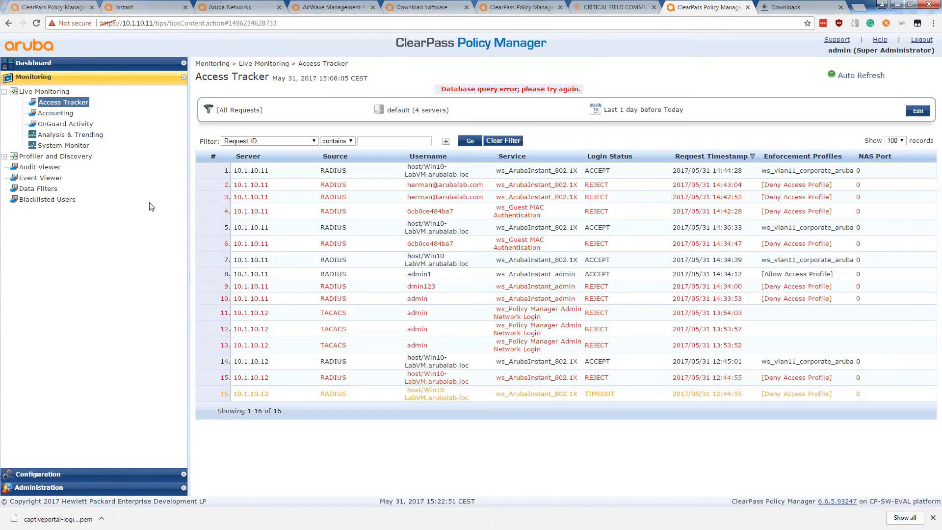
- Check Blacklisted Users, review the REJECT entries in Access Tracker, and expand Configuration
click(48, 199)
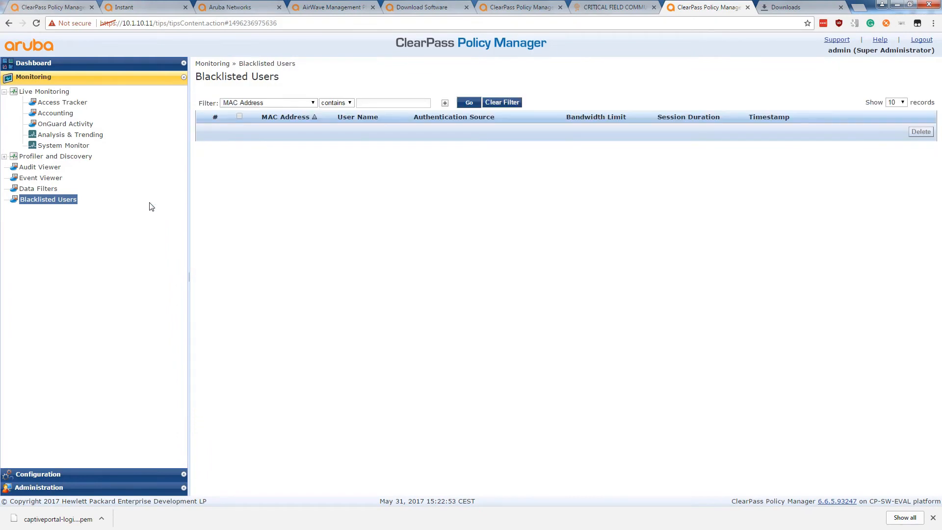
click(63, 101)
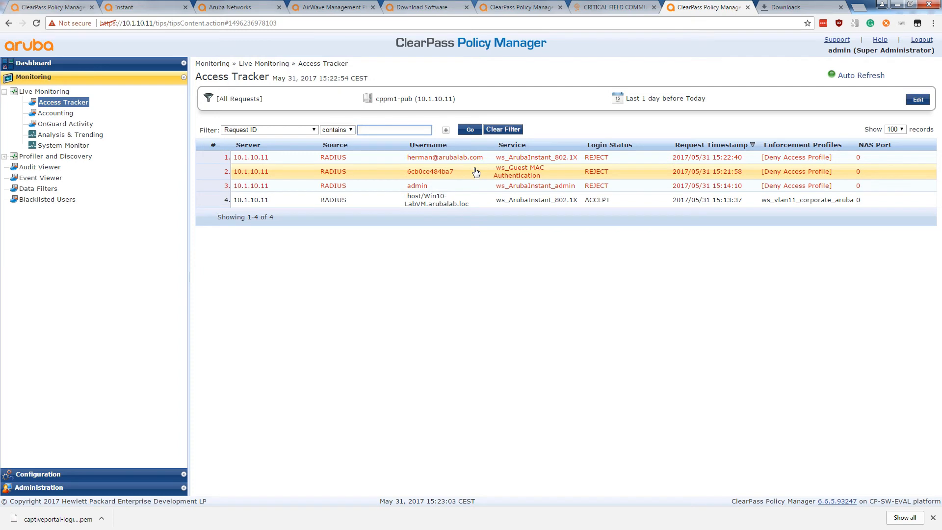
mouse_move(510, 170)
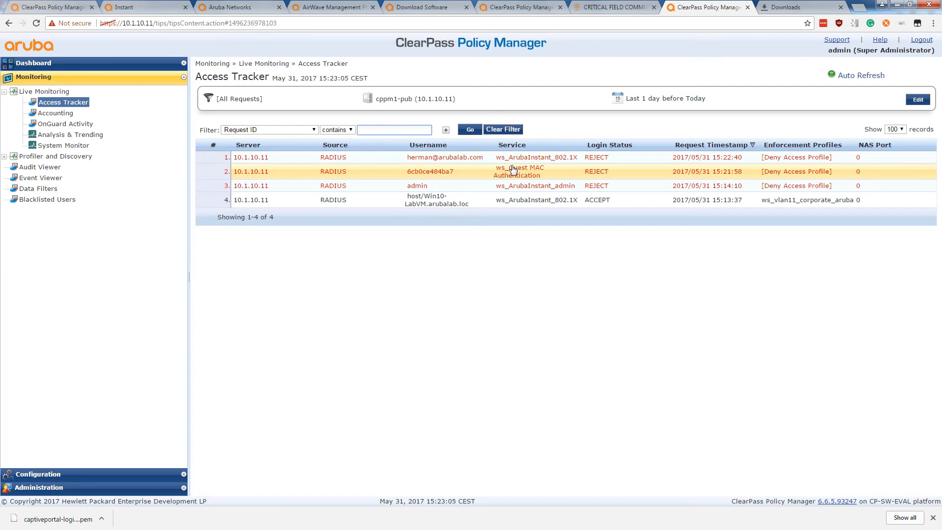
mouse_move(518, 170)
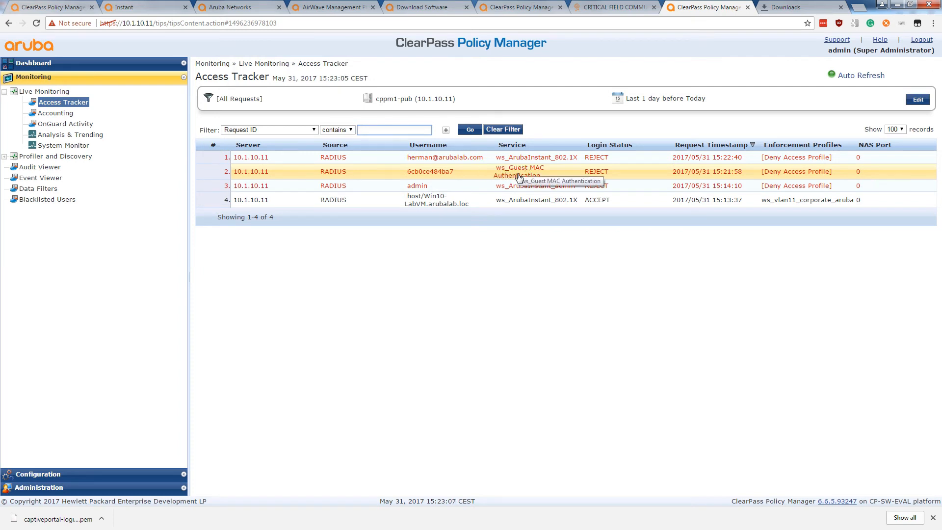
mouse_move(447, 164)
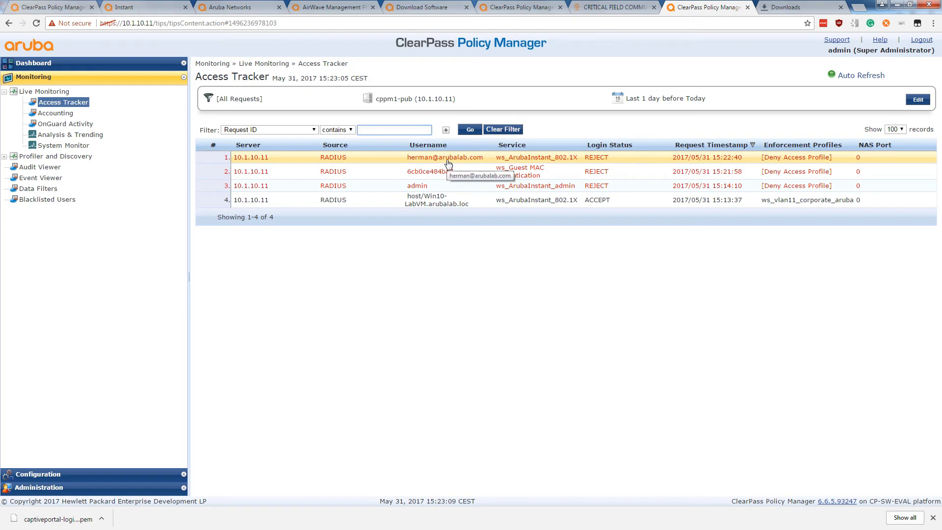
mouse_move(517, 160)
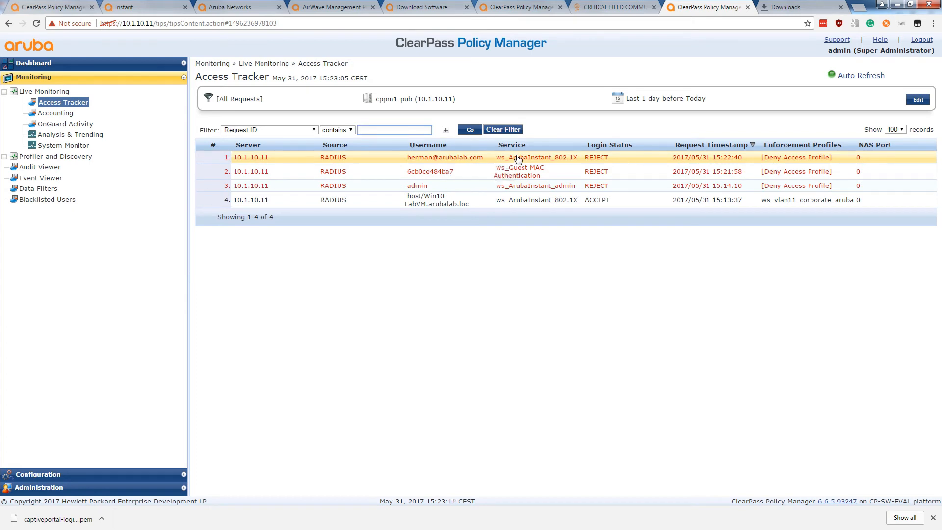
mouse_move(430, 157)
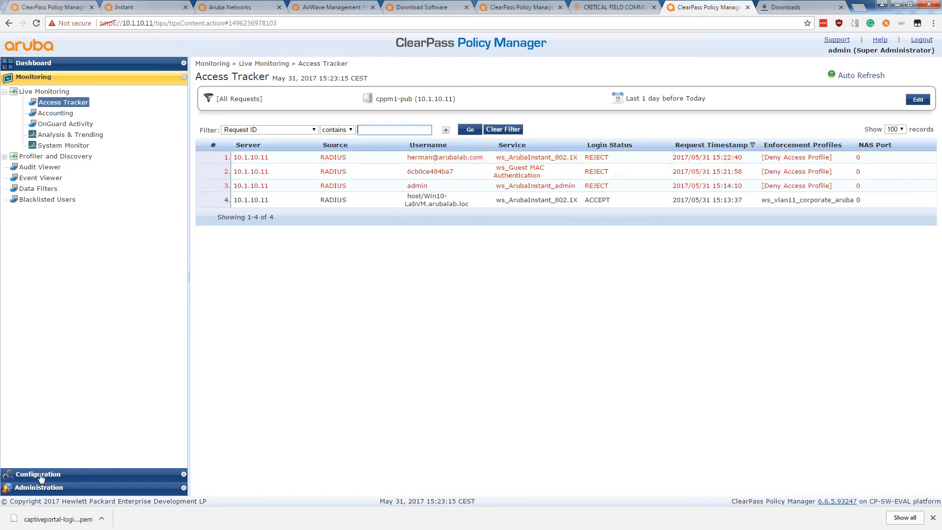
click(38, 473)
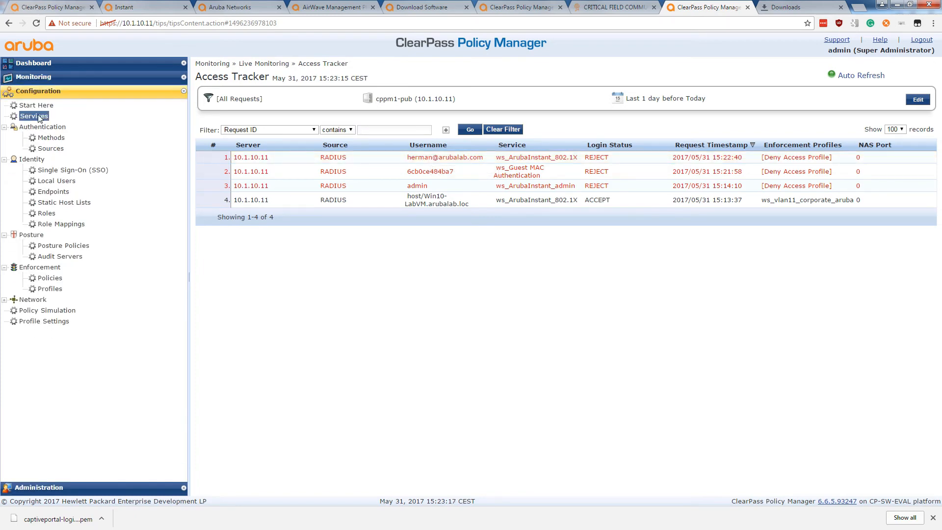
- Open the ws_ArubaInstant_802.1X service from the Services list and edit its Service rules
click(34, 116)
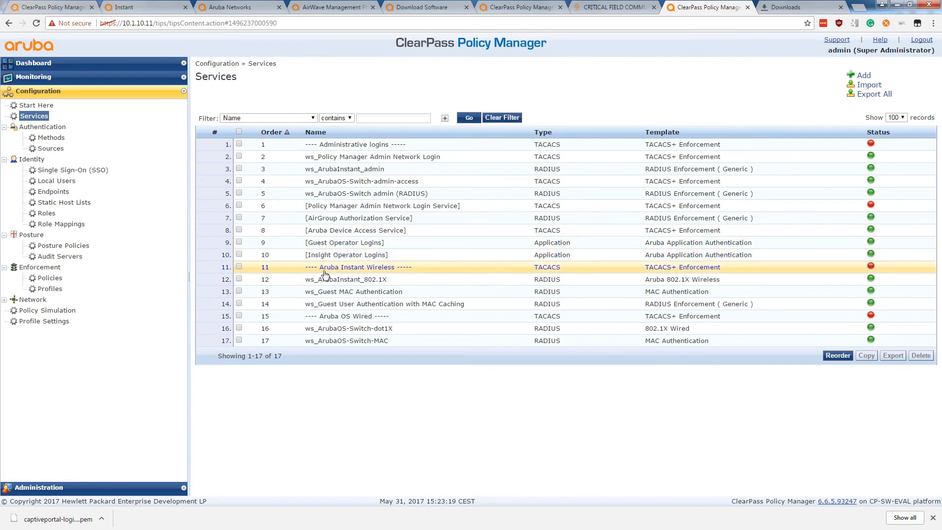
click(346, 279)
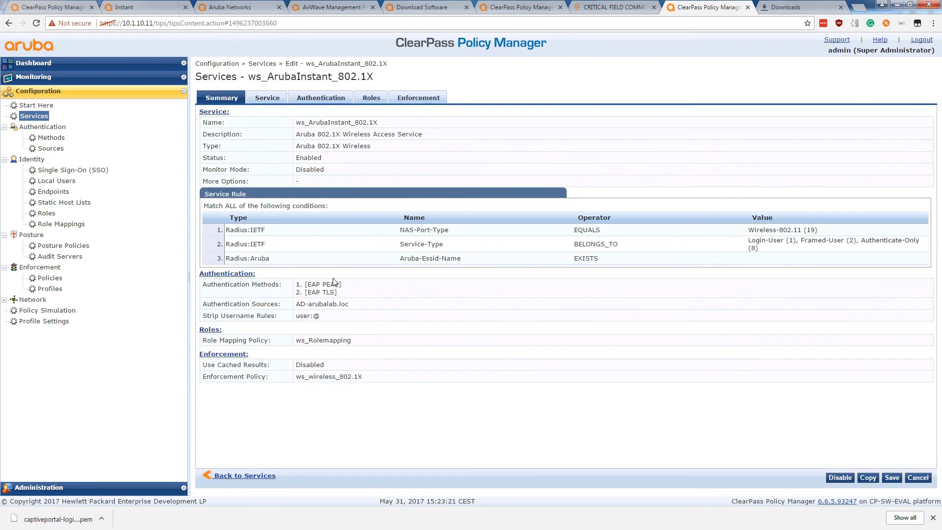
mouse_move(429, 269)
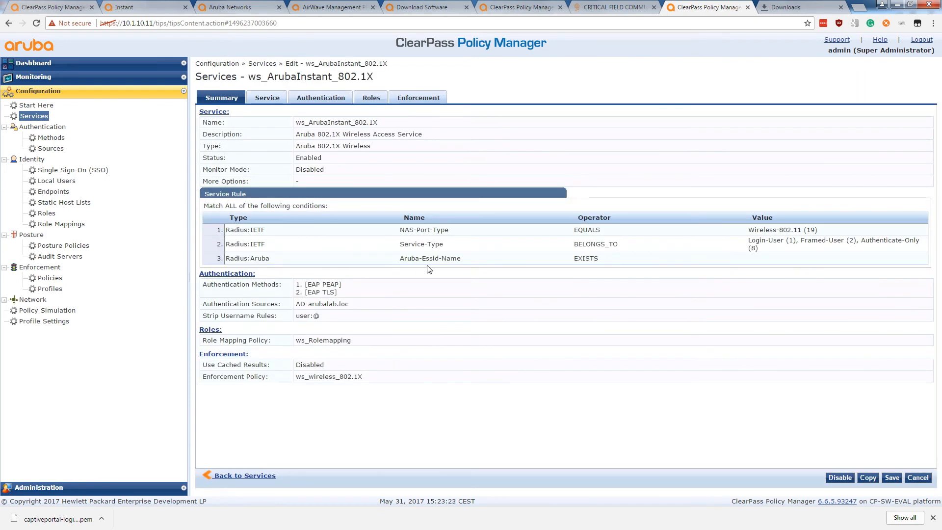
mouse_move(400, 261)
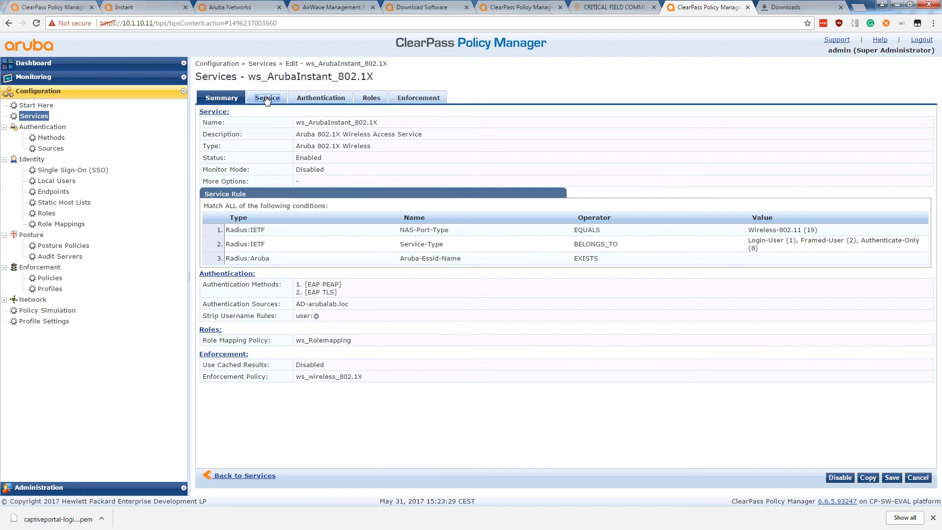
click(267, 97)
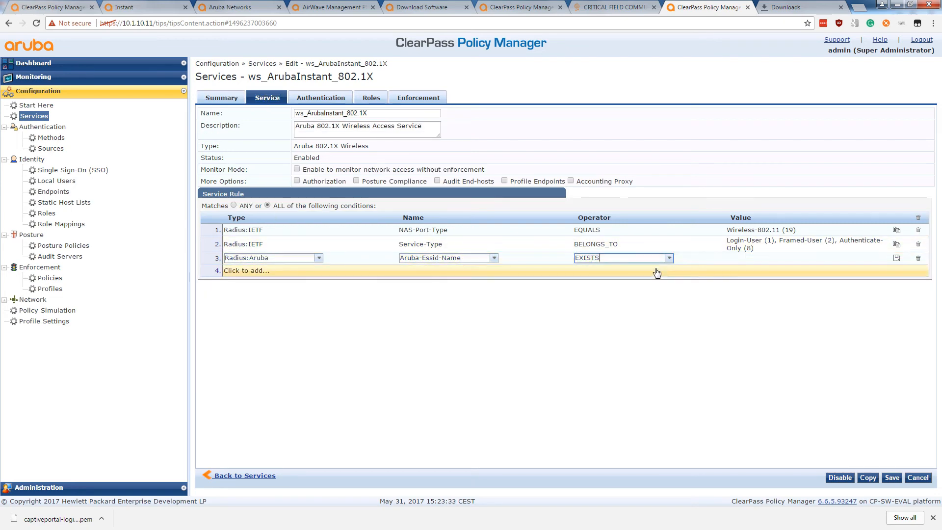
- Change the Aruba-Essid-Name condition to BEGINS_WITH corp and save the service
click(668, 258)
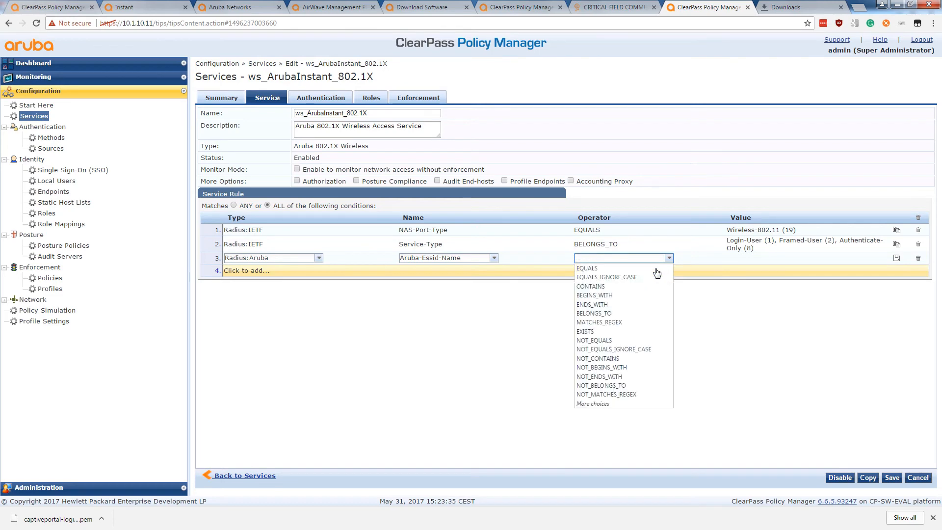
click(594, 295)
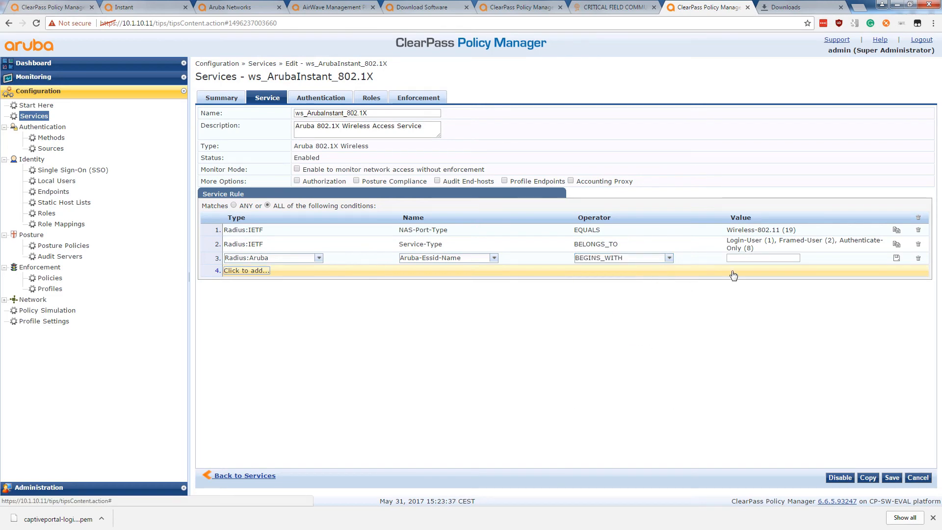
click(763, 258)
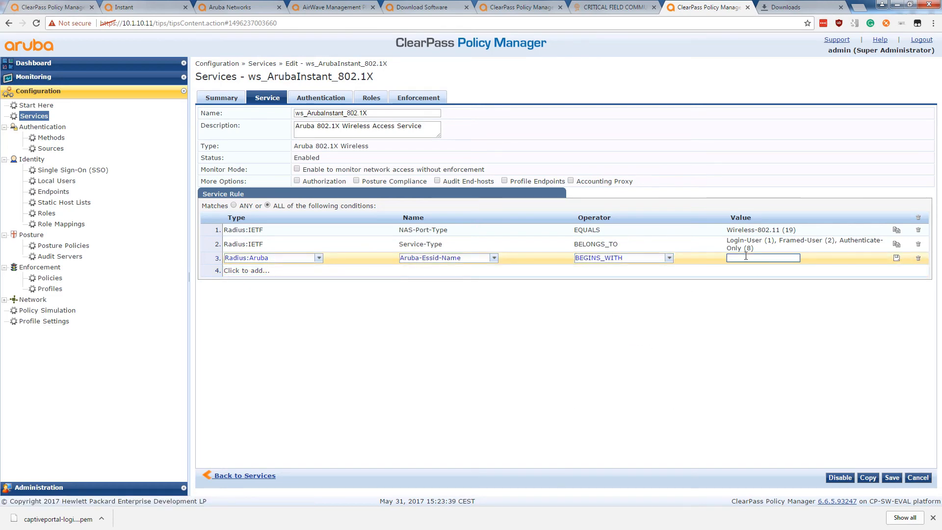
text(corp)
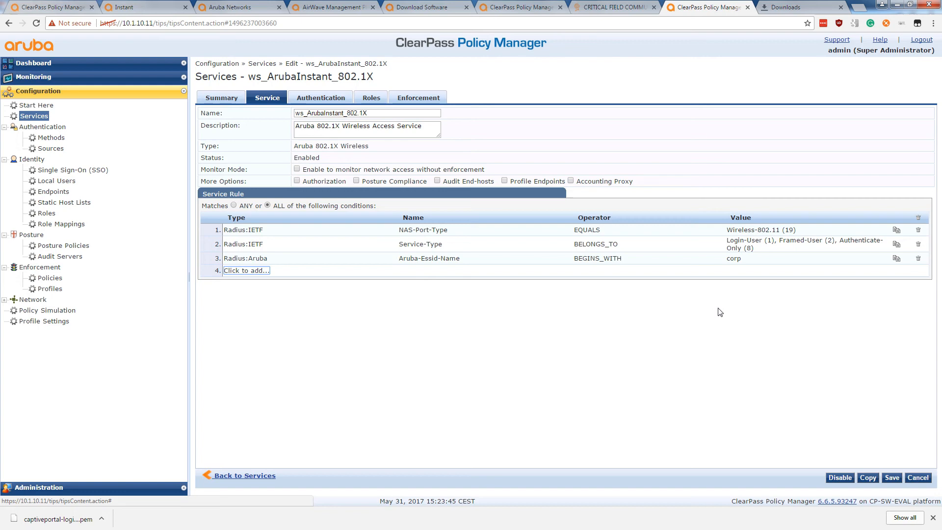
mouse_move(871, 461)
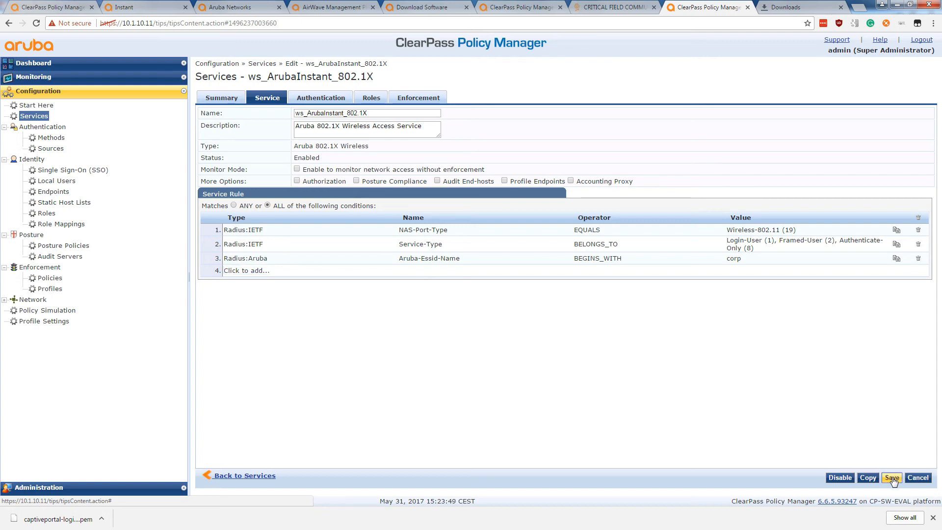
click(891, 477)
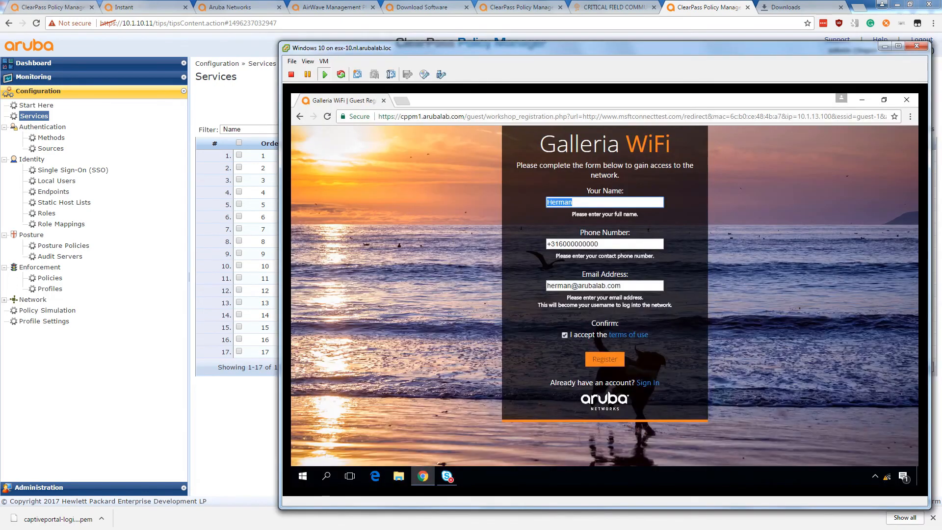
- Submit the Galleria WiFi registration and log in with the issued credentials
click(603, 359)
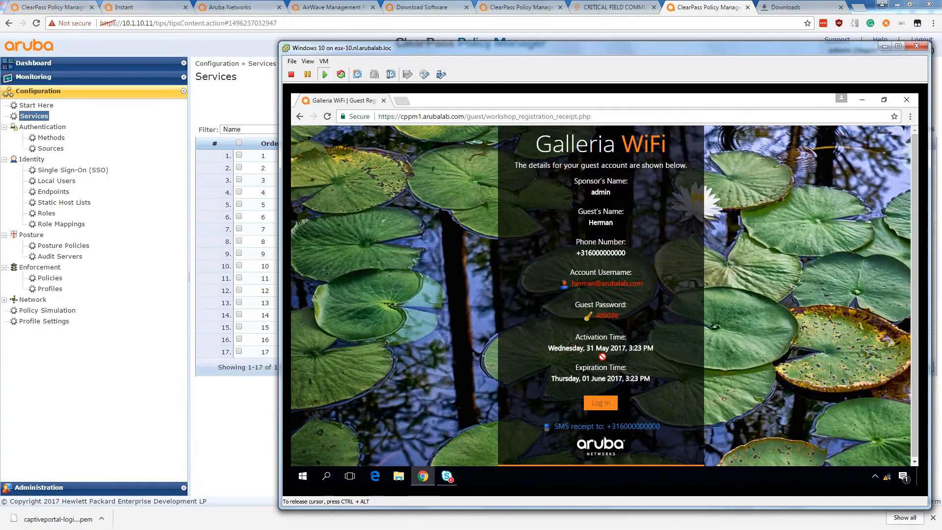
click(598, 403)
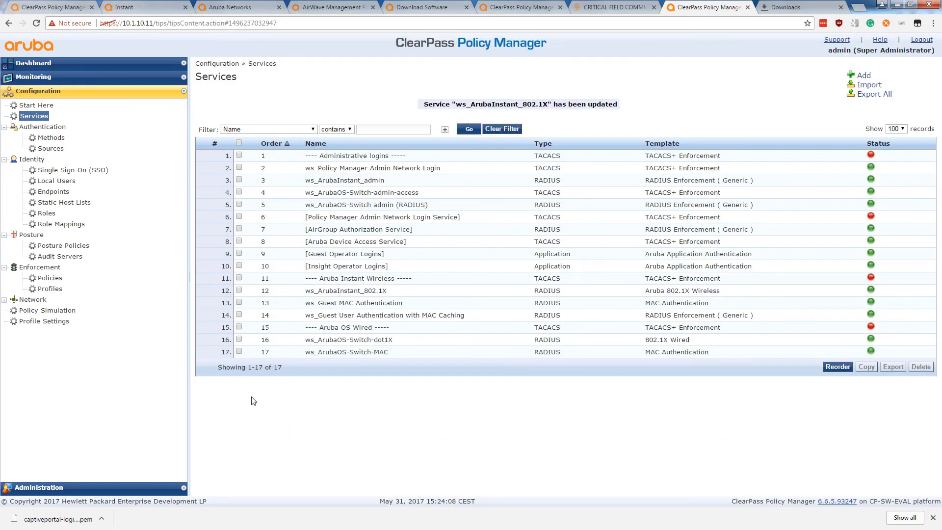
click(33, 77)
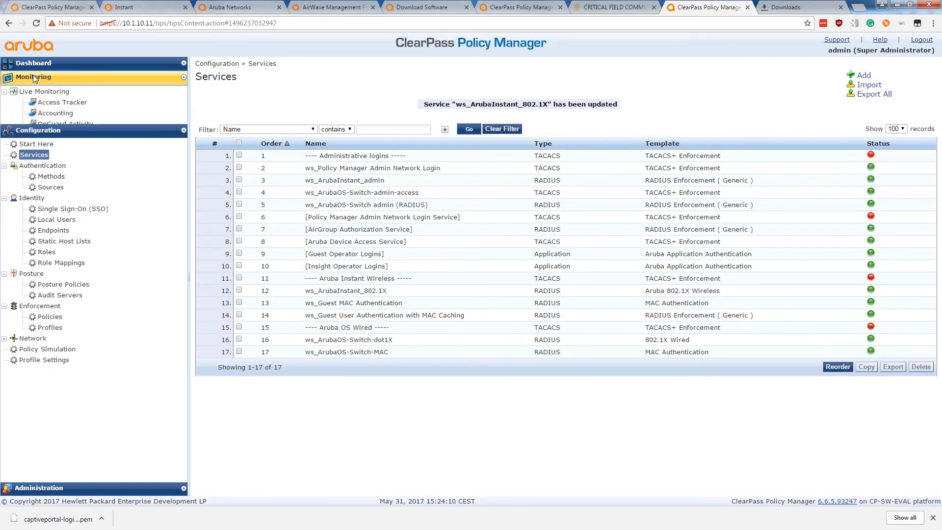
click(63, 101)
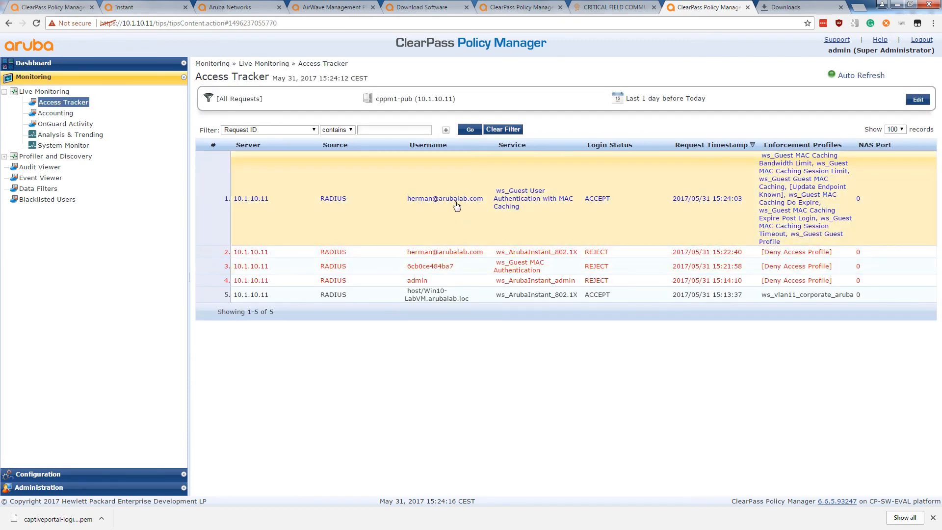
mouse_move(497, 168)
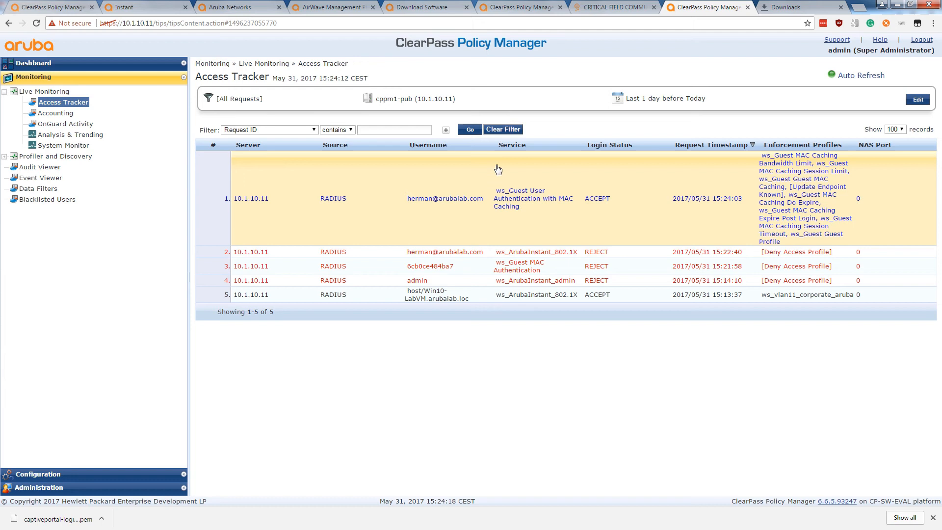
mouse_move(536, 190)
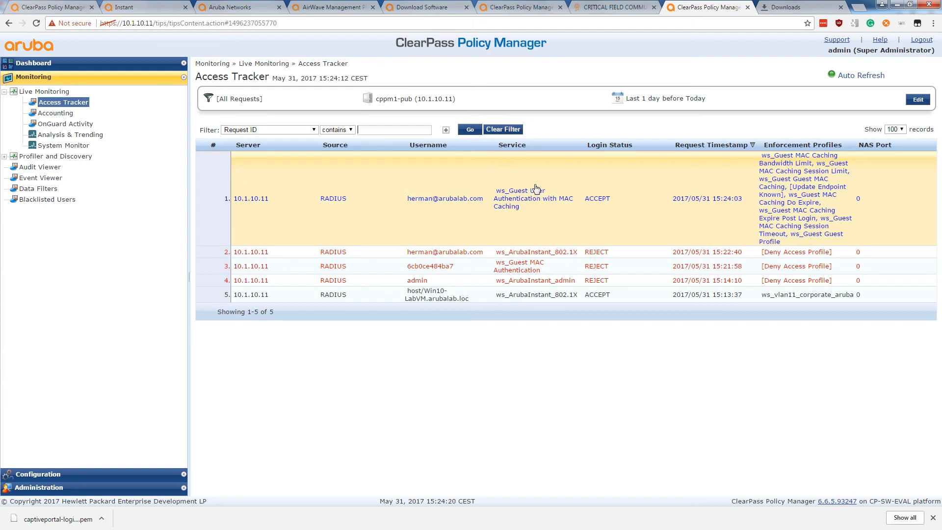
mouse_move(333, 199)
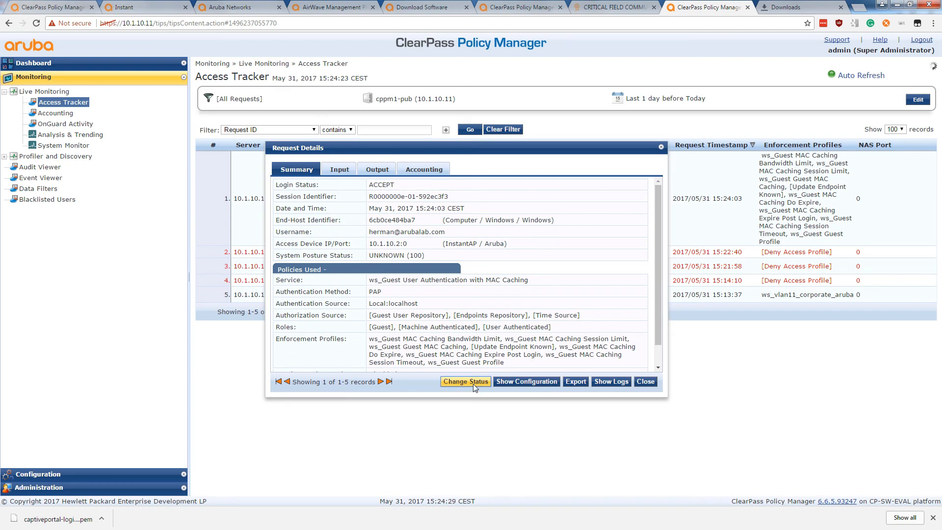
- Send a RADIUS CoA Aruba Terminate Session for the client via Change Status and close the details
click(465, 380)
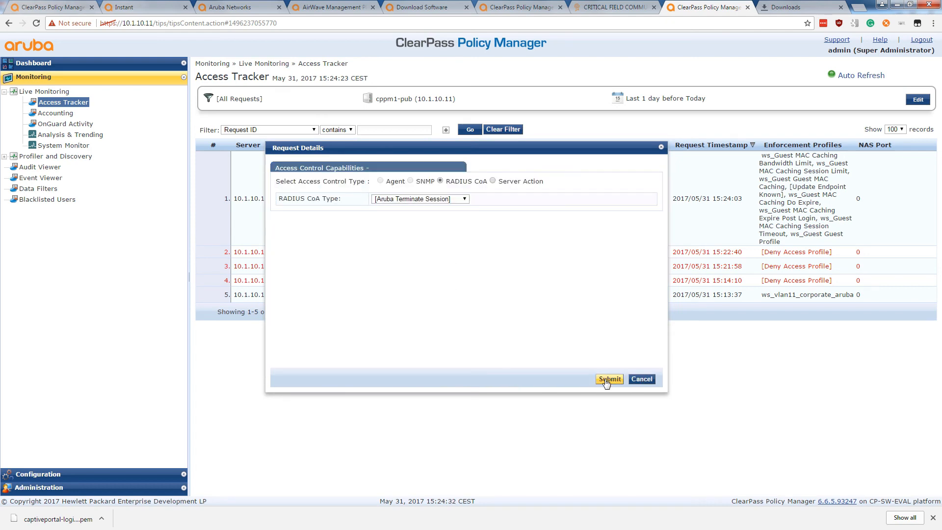
click(608, 378)
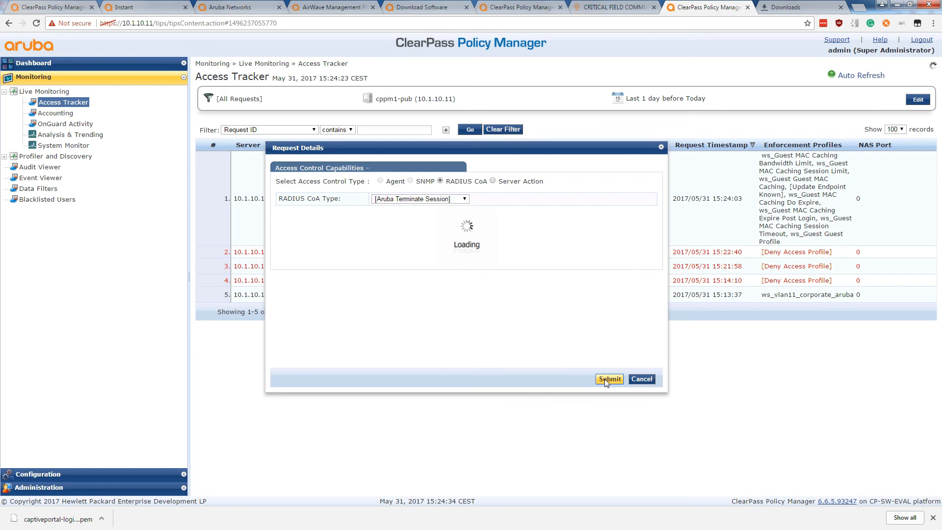
click(608, 378)
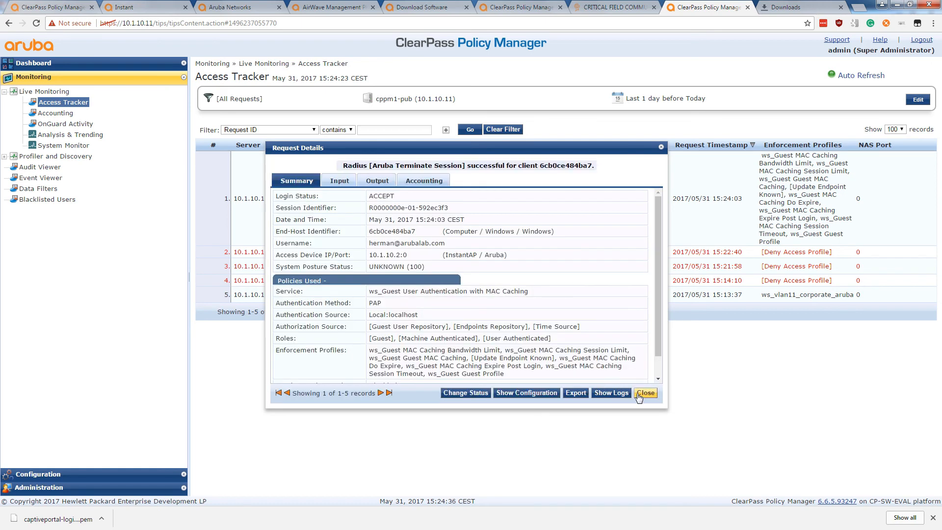
click(645, 393)
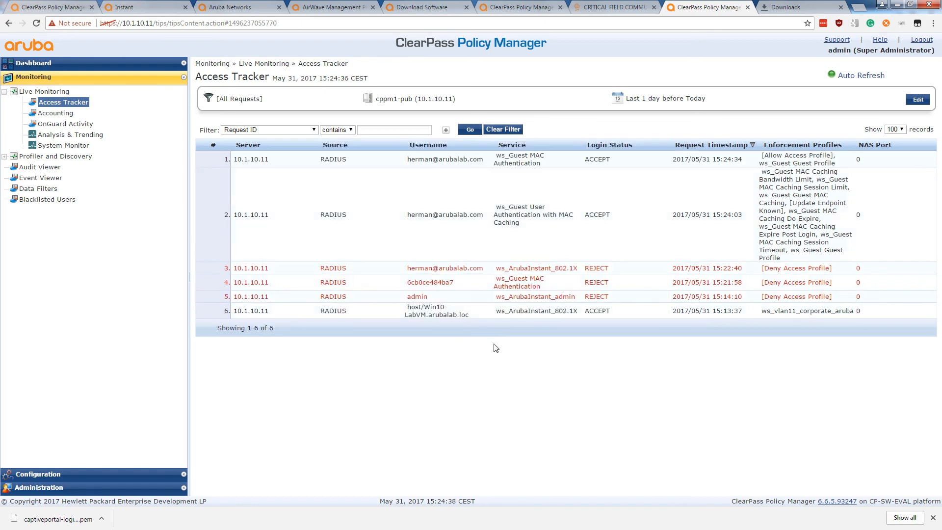
mouse_move(515, 159)
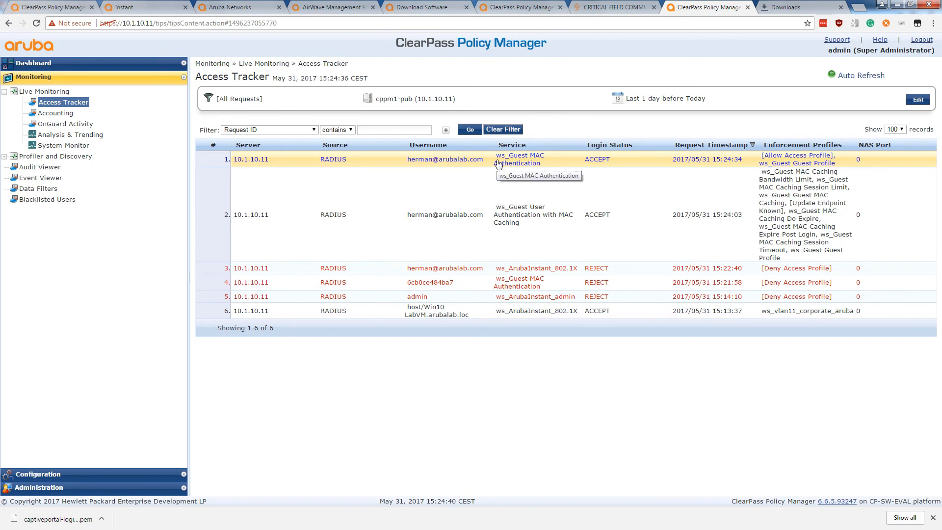
mouse_move(451, 162)
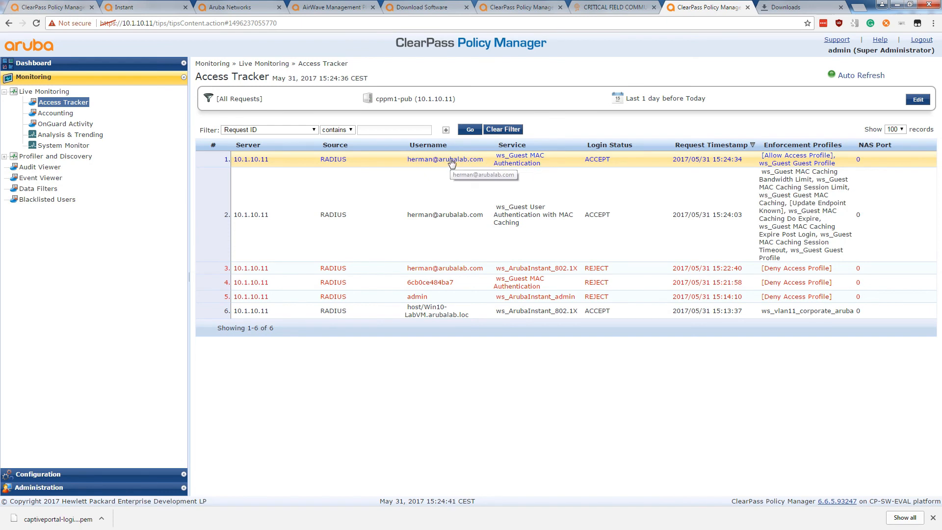
click(445, 159)
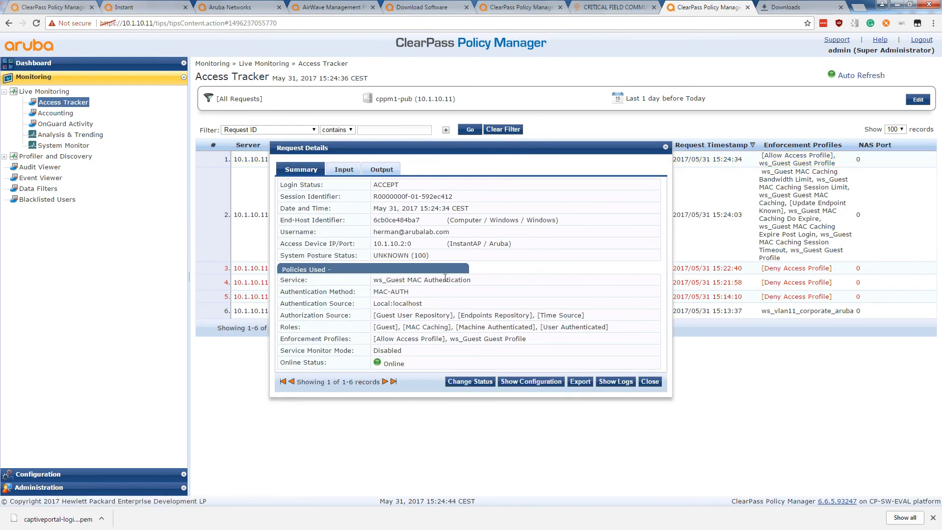
click(649, 381)
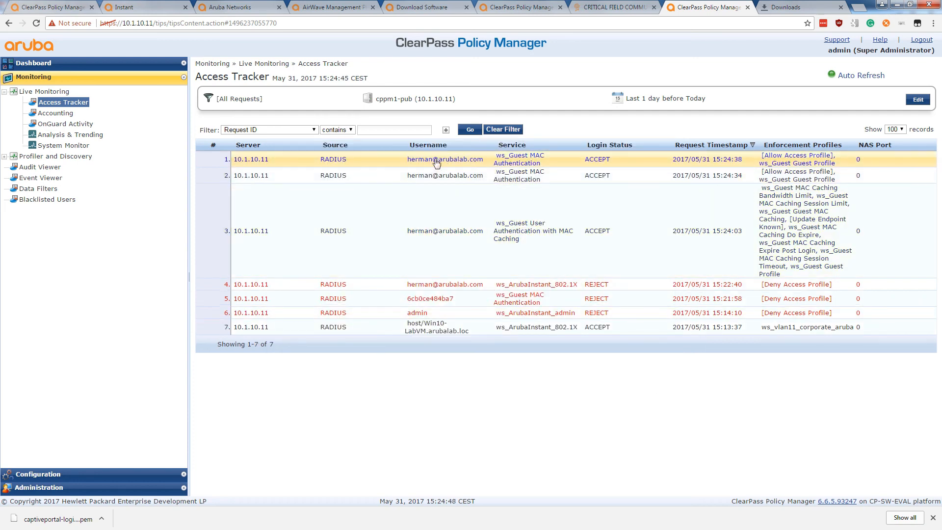
click(384, 230)
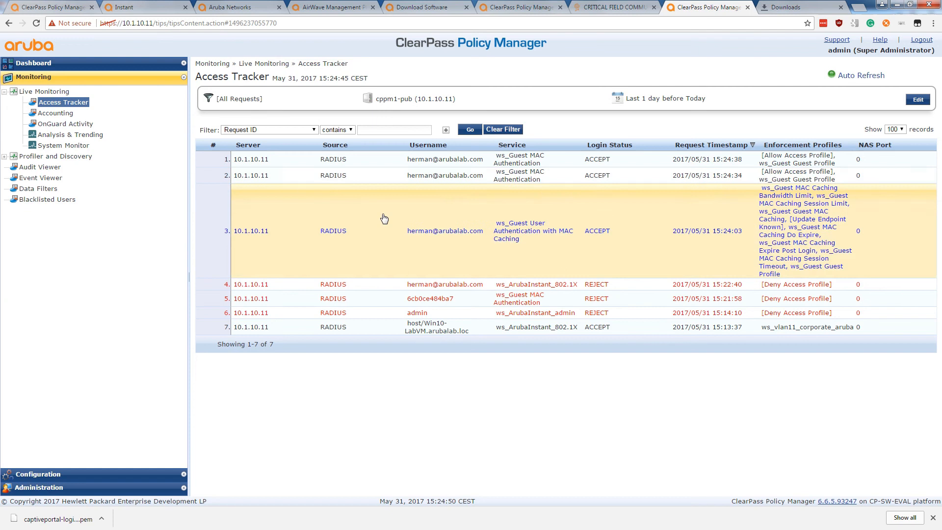
mouse_move(383, 218)
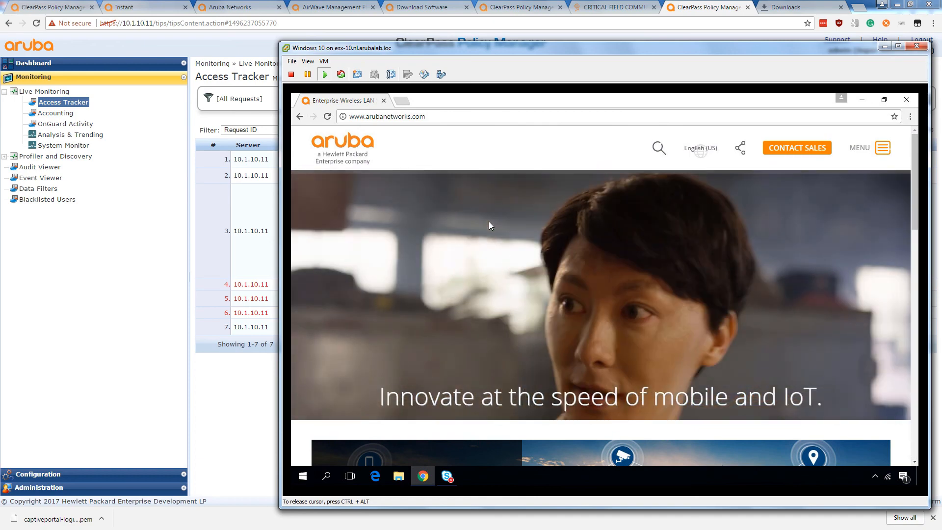
mouse_move(422, 476)
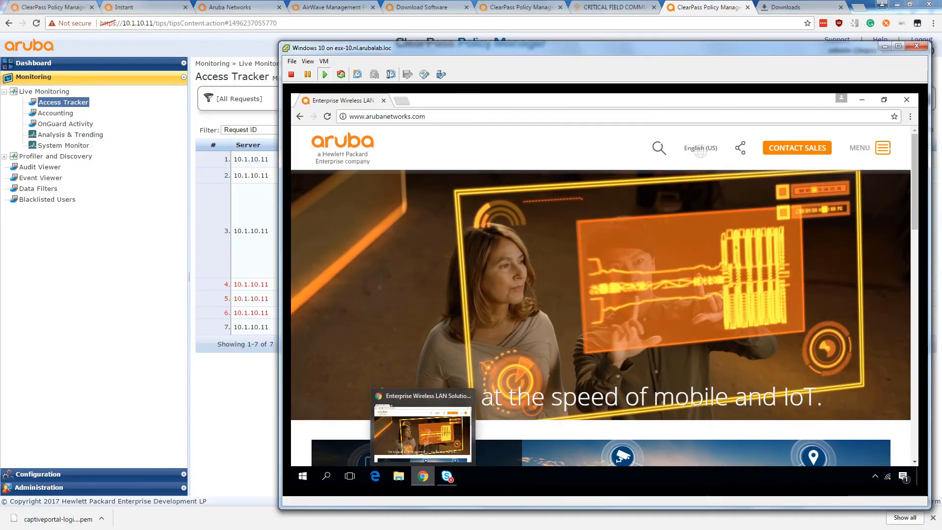